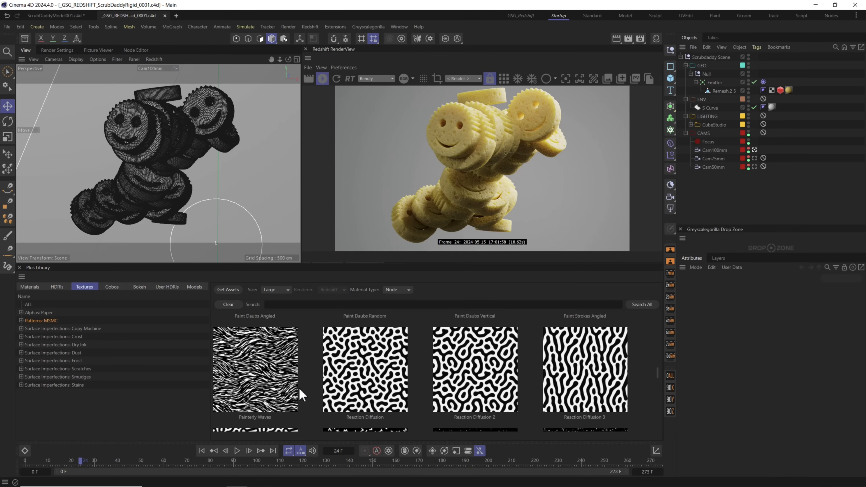
mouse_move(250, 377)
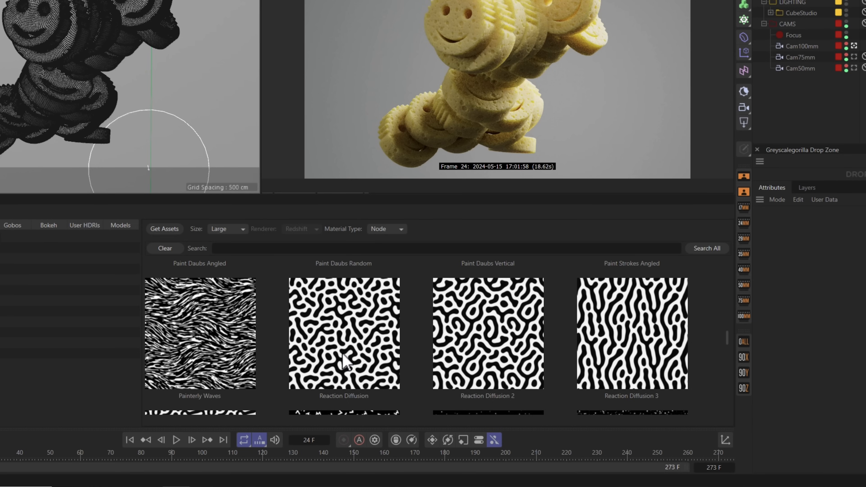
mouse_move(346, 363)
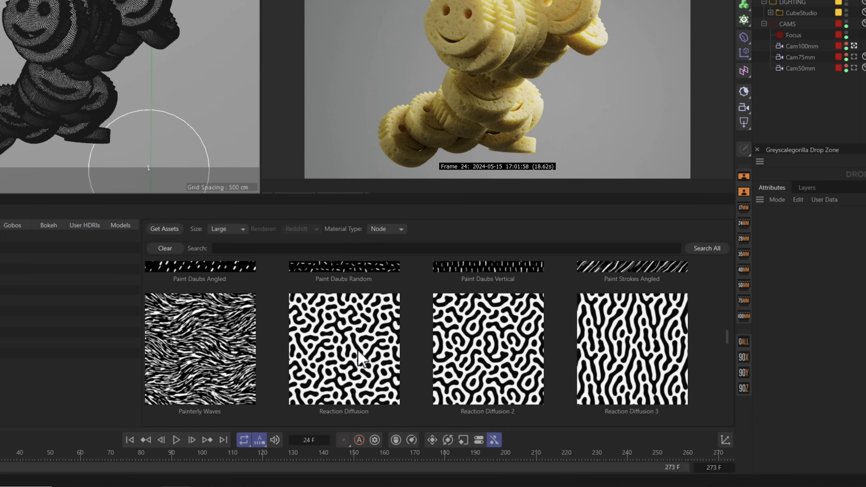
Toggle Extrude.1 in the Volume Builder list to isolate the cutters, then restore the carved face.
scroll(down, 3)
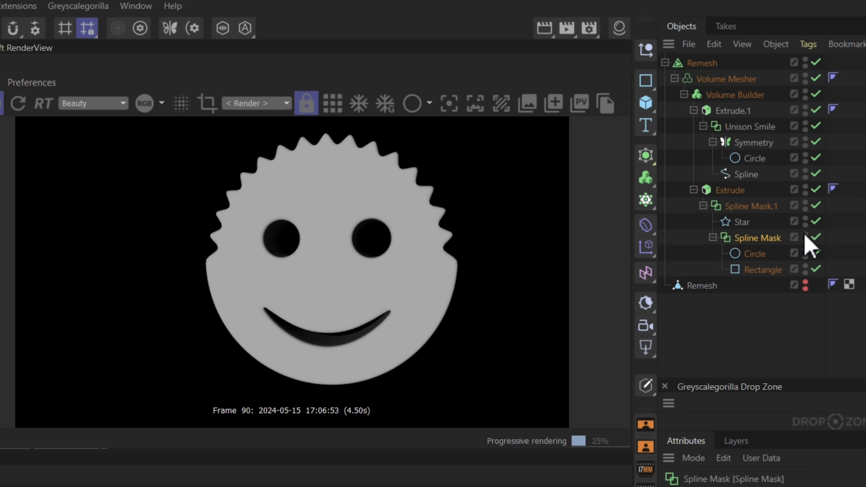
mouse_move(815, 221)
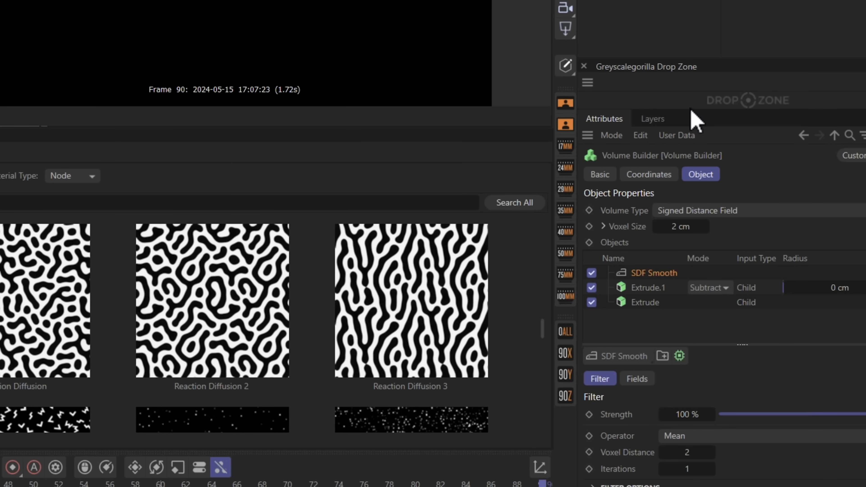
mouse_move(647, 289)
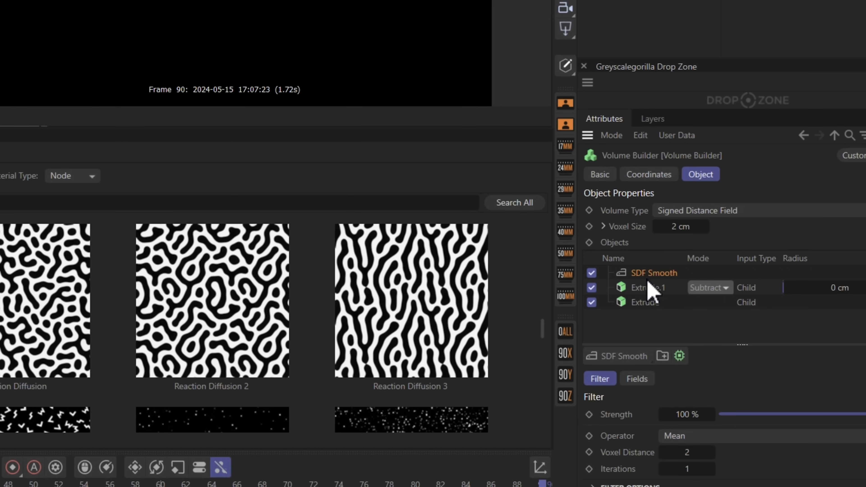
mouse_move(651, 291)
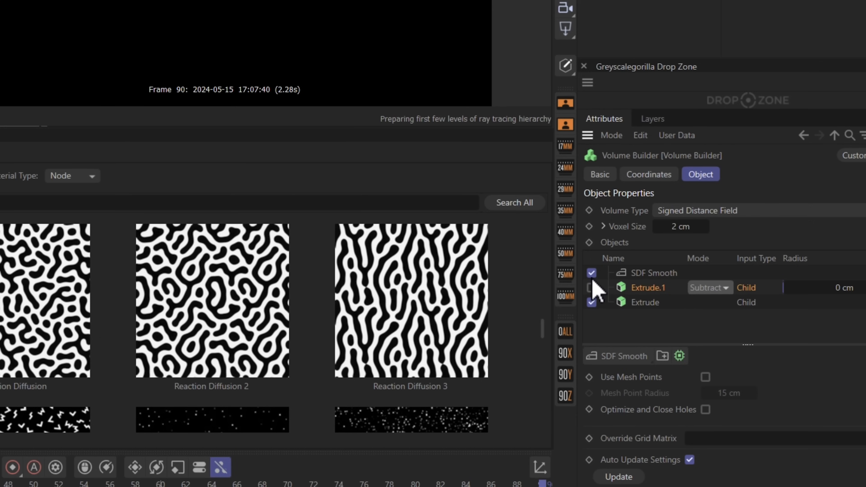
click(591, 272)
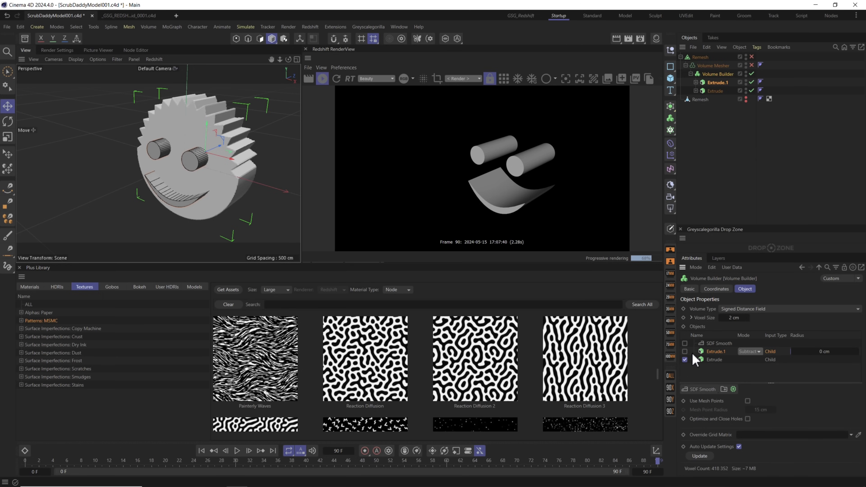
click(685, 351)
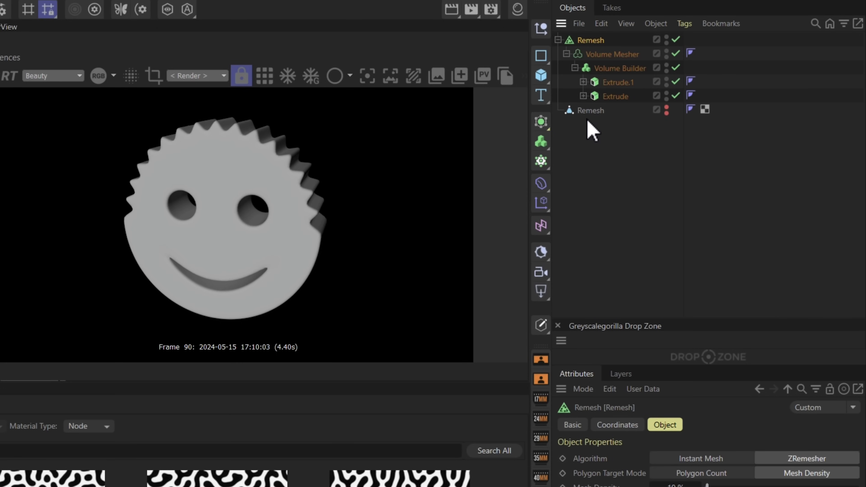
mouse_move(587, 54)
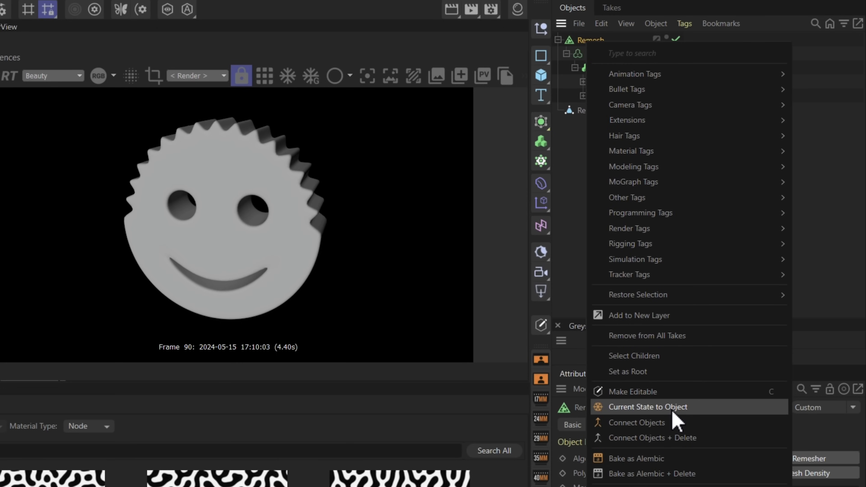
Bake the Remesh object into a new polygon object via Current State to Object.
click(648, 407)
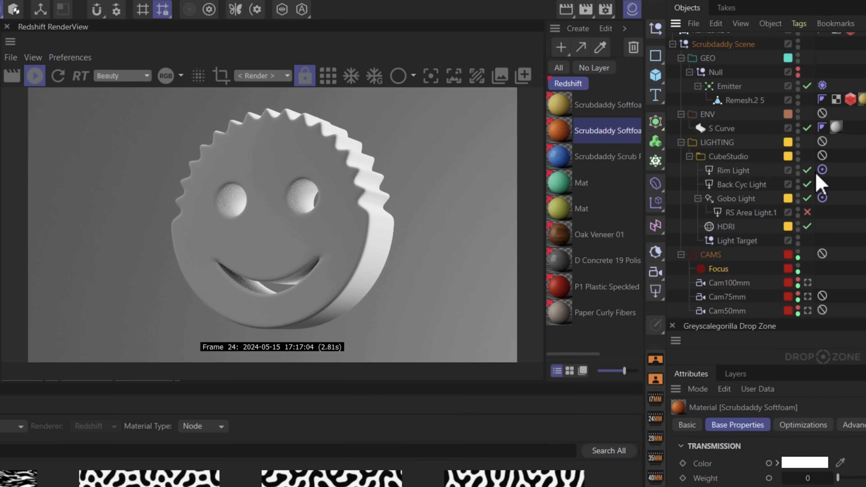
Toggle the Gobo Light off and on to compare lighting on the pasted smiley mesh.
click(806, 170)
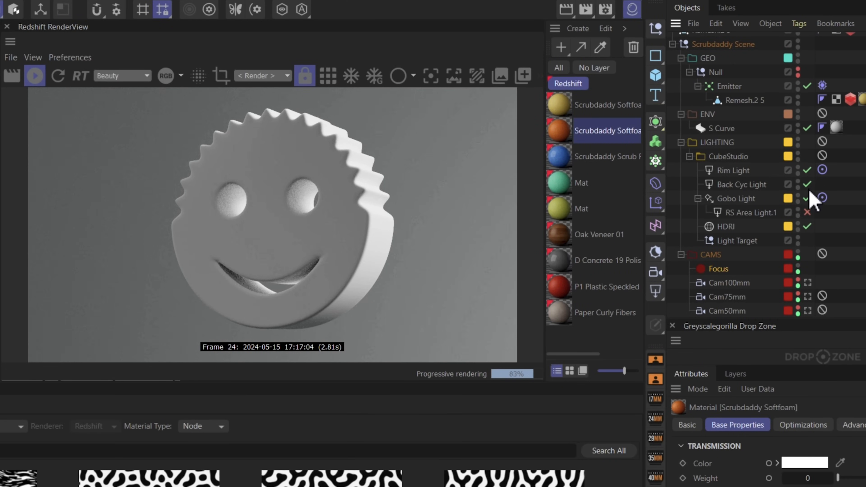
click(806, 184)
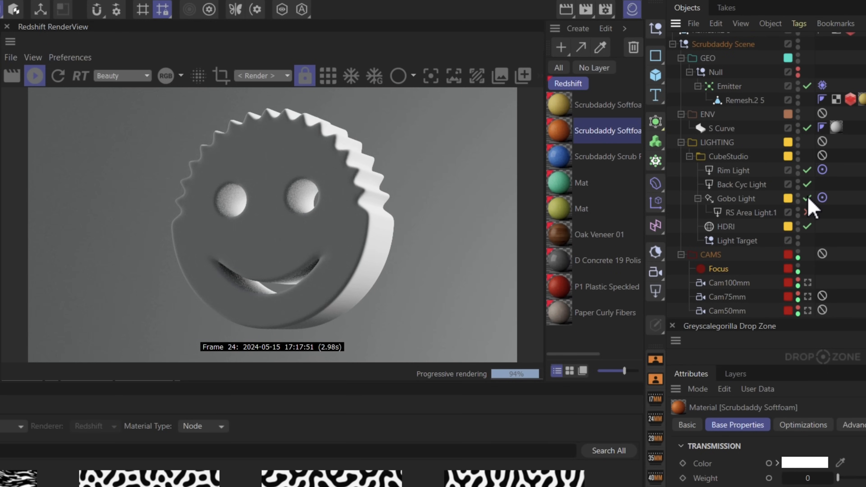
click(807, 212)
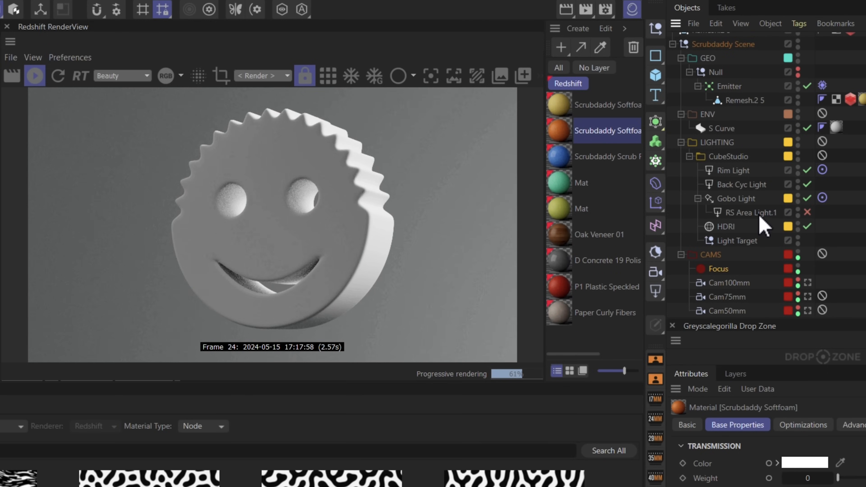
click(806, 227)
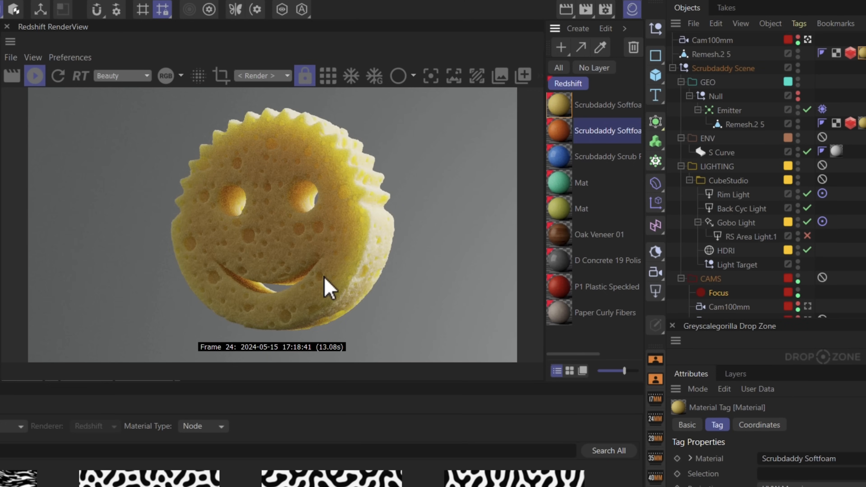
mouse_move(260, 154)
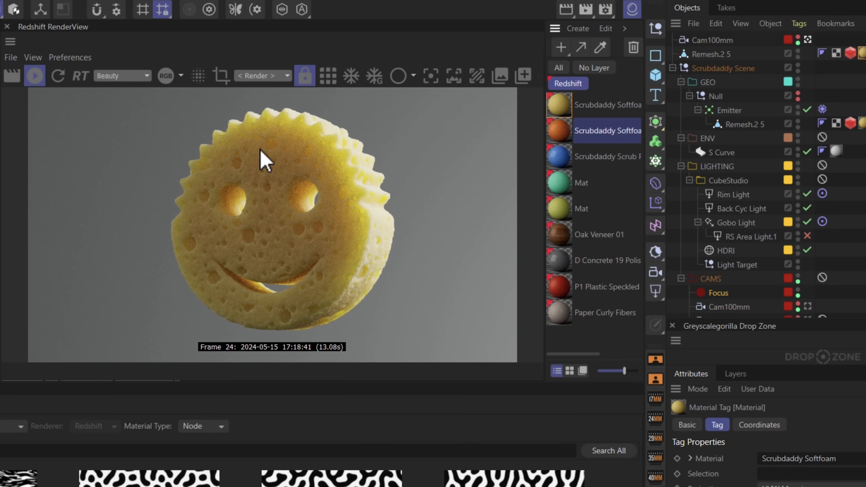
mouse_move(335, 200)
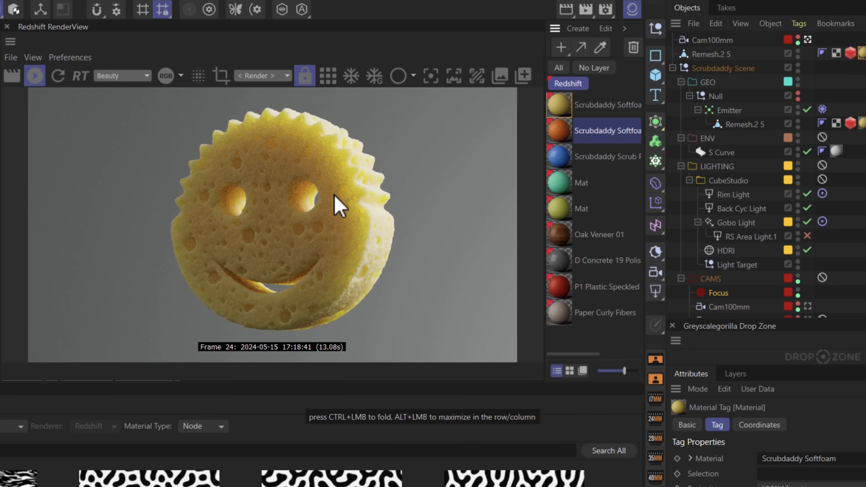
mouse_move(370, 198)
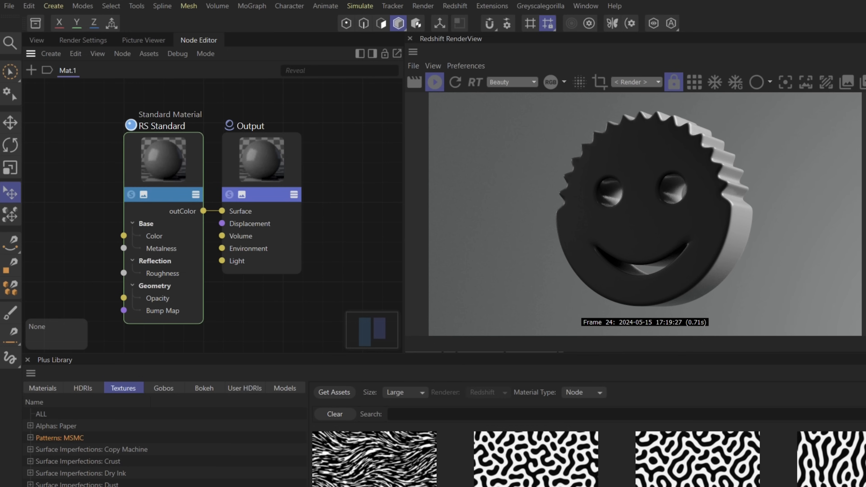
mouse_move(207, 63)
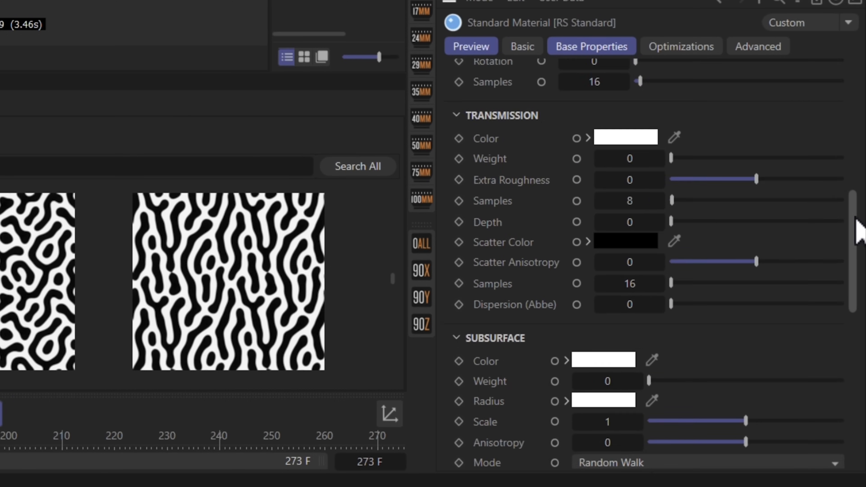
Set the subsurface colour to yellow and raise its weight to 1.
scroll(down, 3)
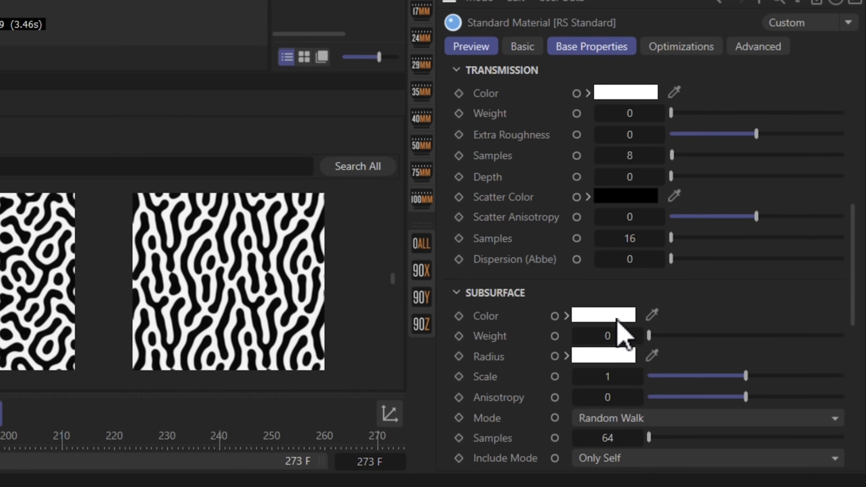
click(603, 315)
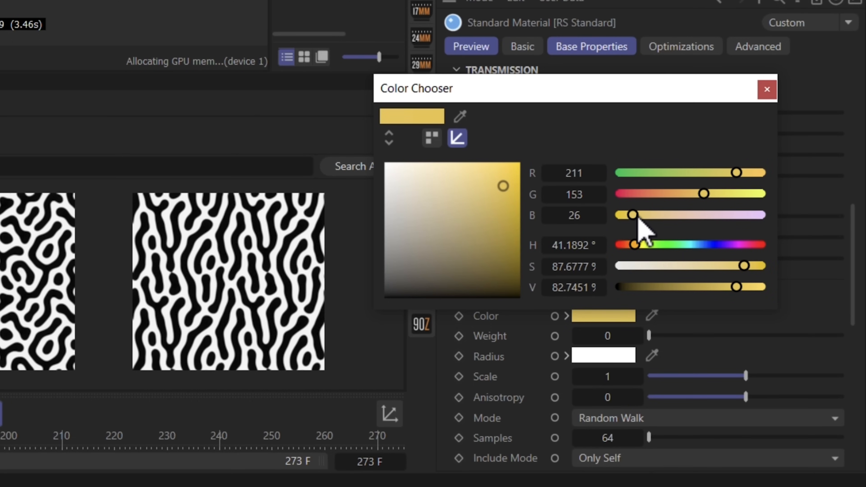
click(766, 89)
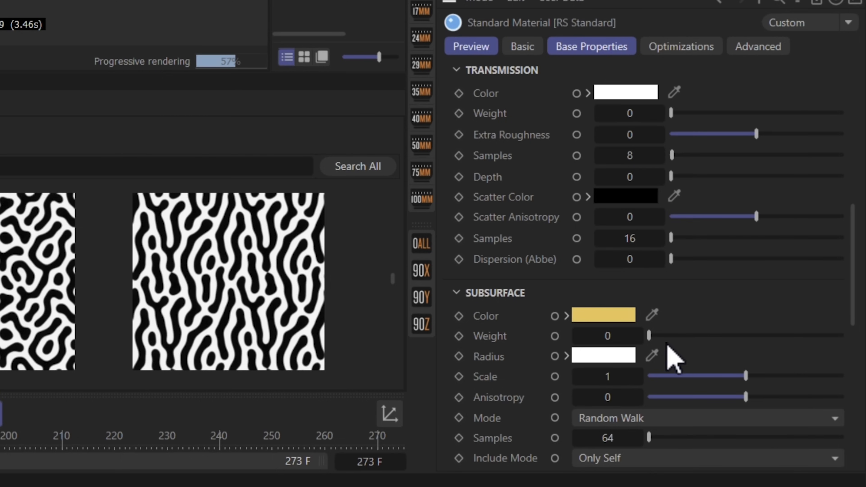
drag(649, 335, 842, 335)
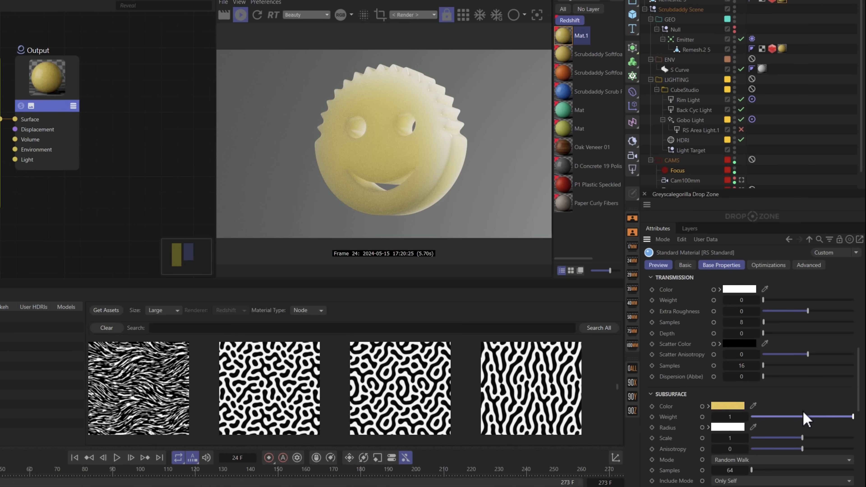
mouse_move(424, 134)
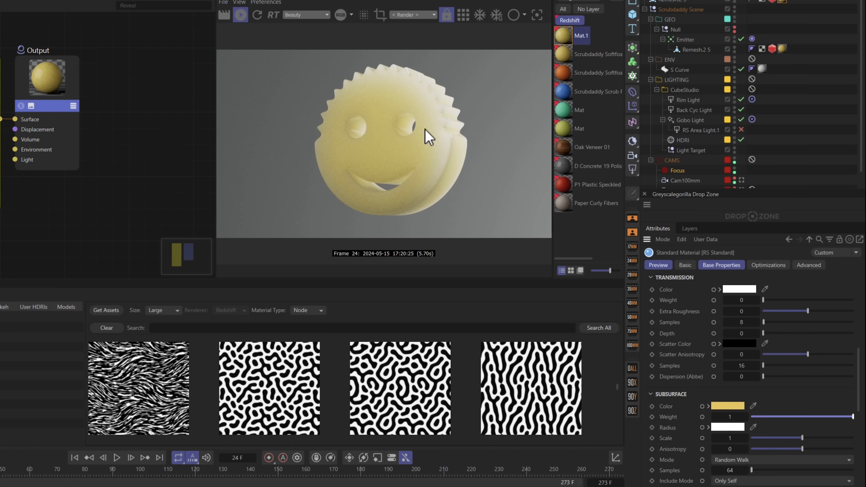
mouse_move(438, 131)
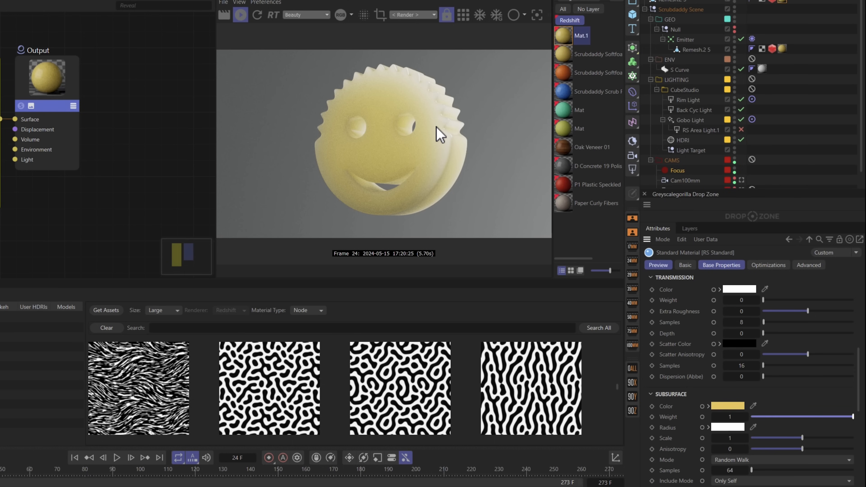
mouse_move(431, 138)
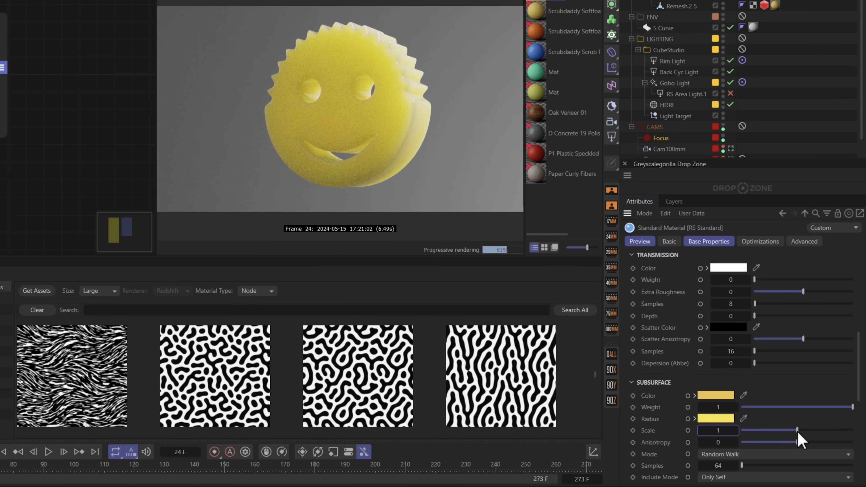
Reduce the subsurface scattering scale to about 0.37.
drag(794, 430, 751, 430)
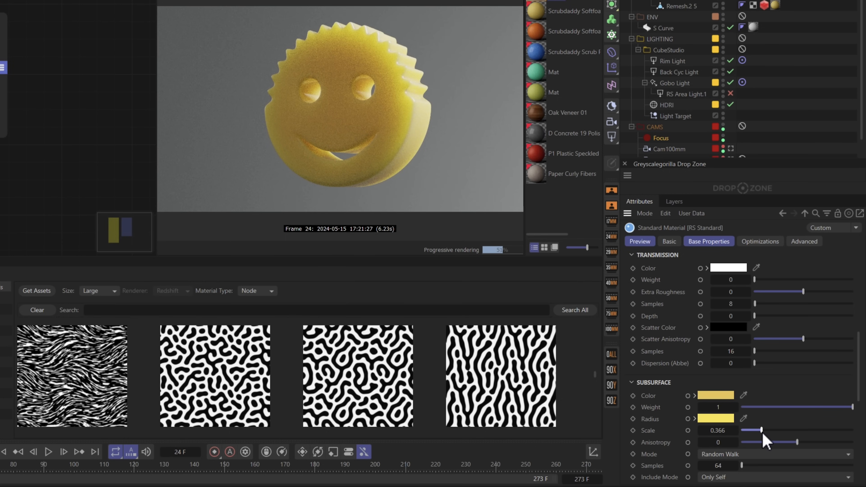
drag(757, 430, 765, 430)
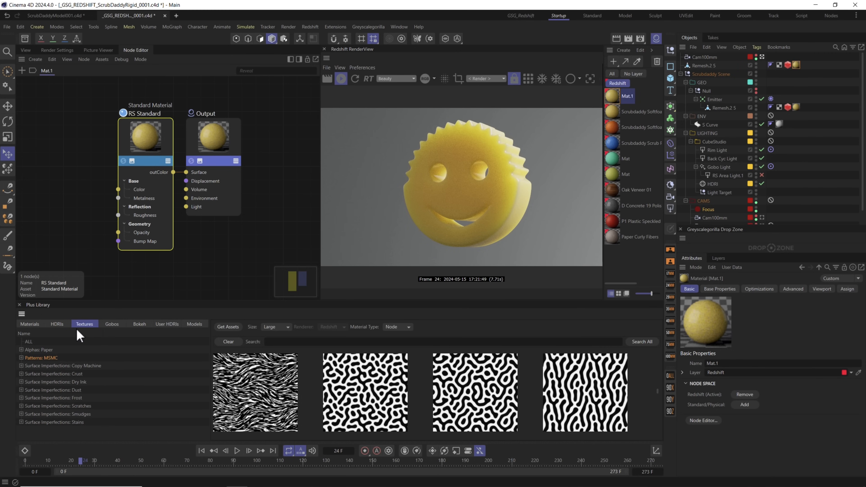
mouse_move(481, 218)
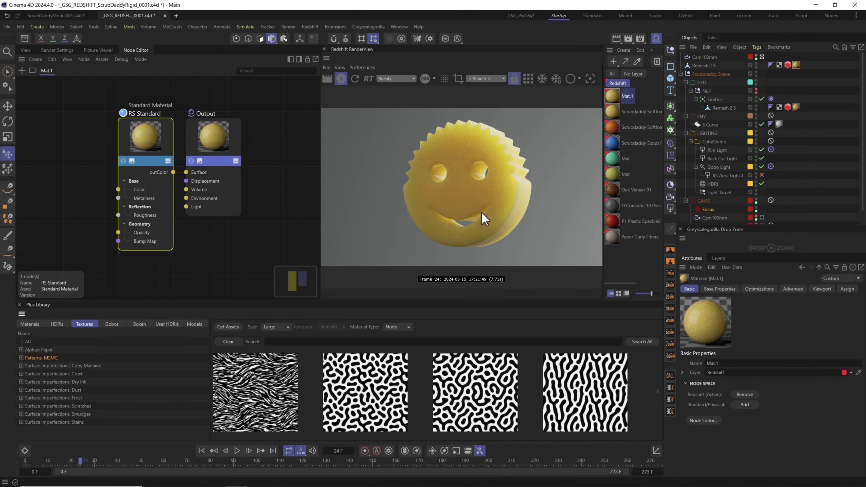
mouse_move(510, 200)
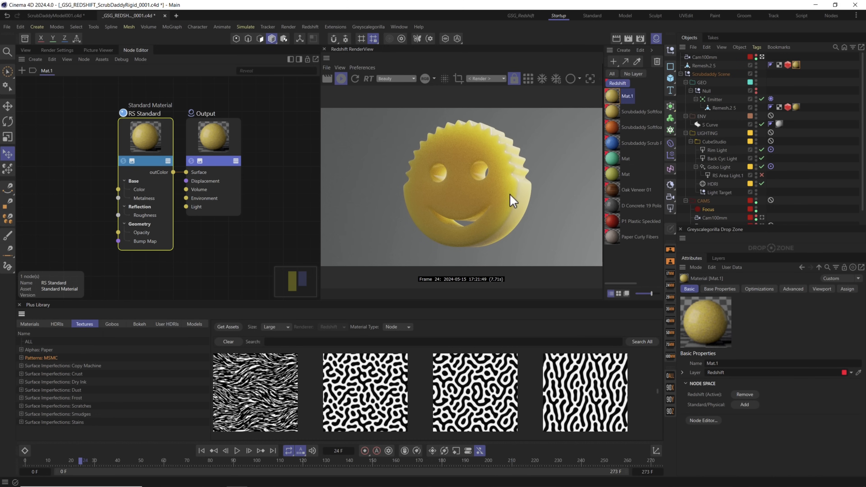
mouse_move(123, 175)
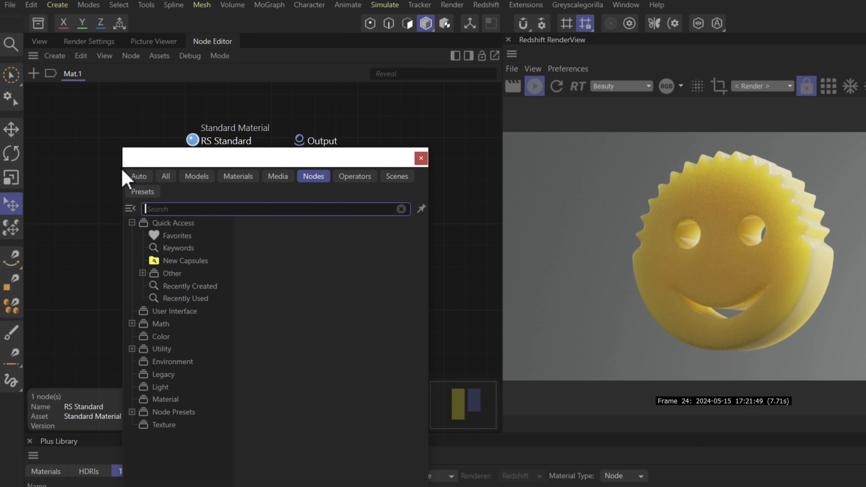
Add a Displacement node and wire it into the material output.
text(displa)
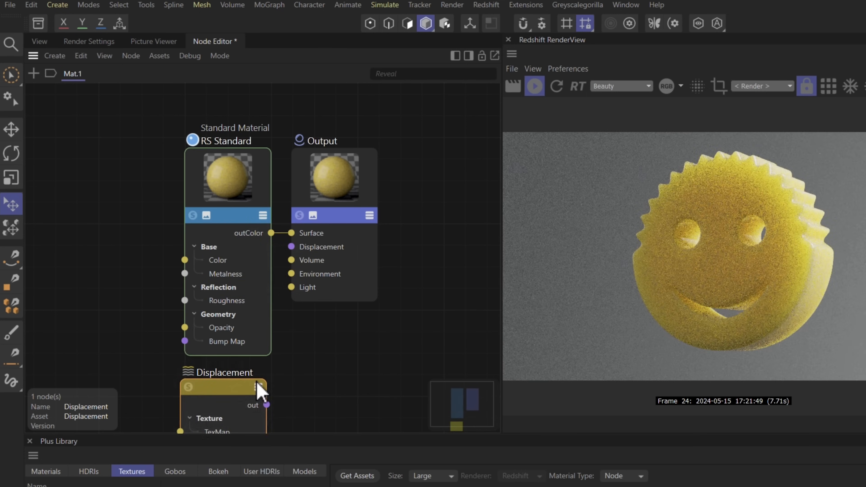
drag(266, 405, 291, 246)
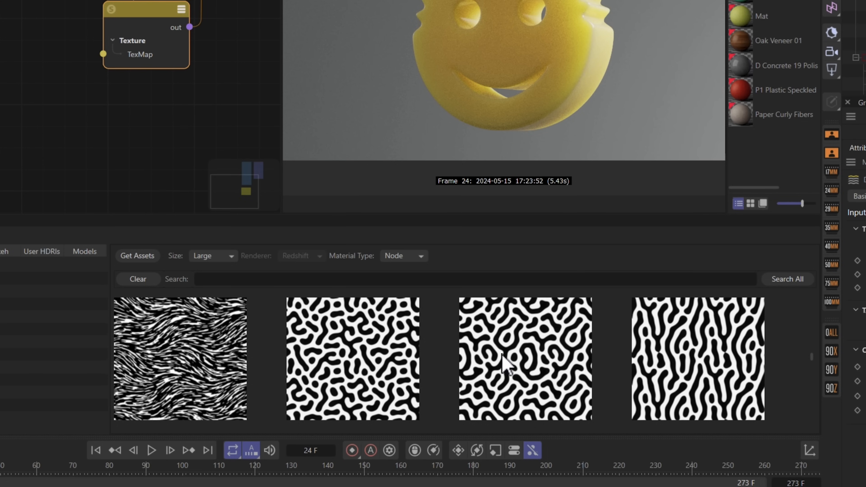
mouse_move(811, 354)
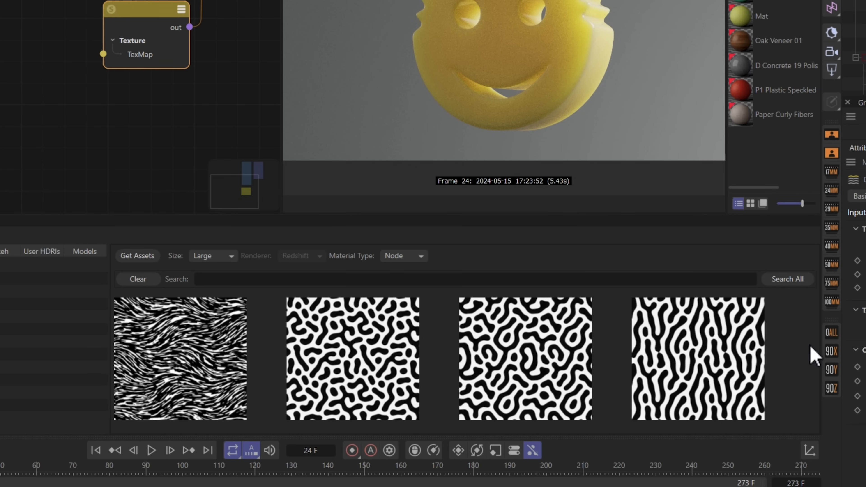
Drop Reaction Diffusion 4 into the graph and connect its outColor to the Displacement TexMap.
scroll(down, 3)
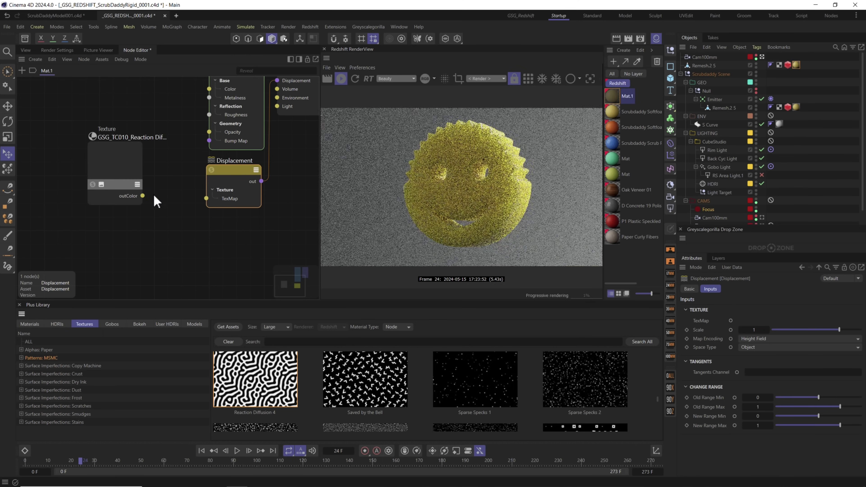
drag(142, 195, 206, 198)
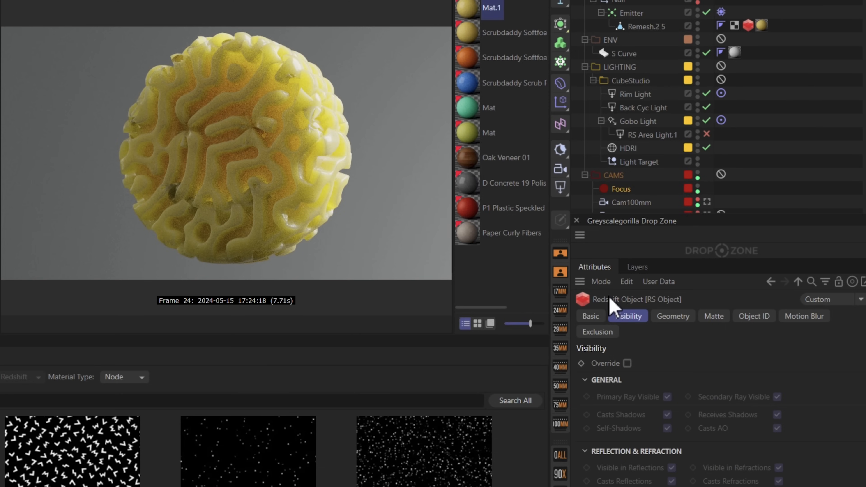
mouse_move(734, 230)
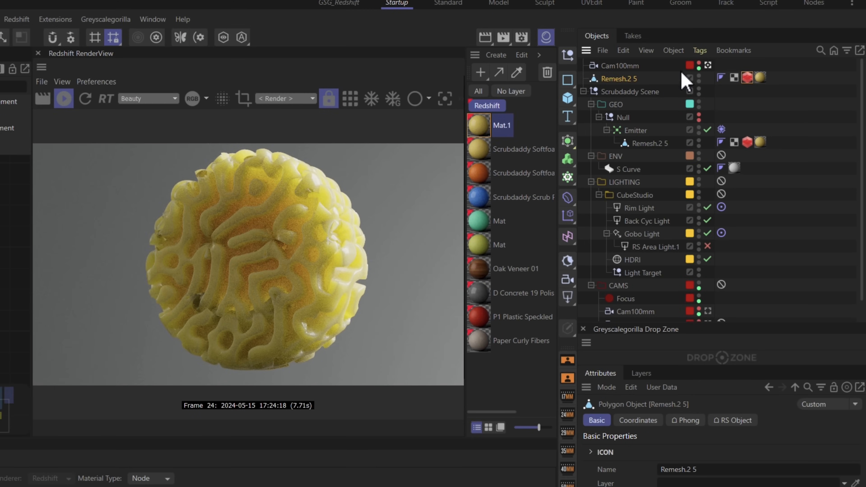
Add a Redshift Object tag to Remesh.2 5 with Override, Tessellation and Displacement enabled.
click(700, 50)
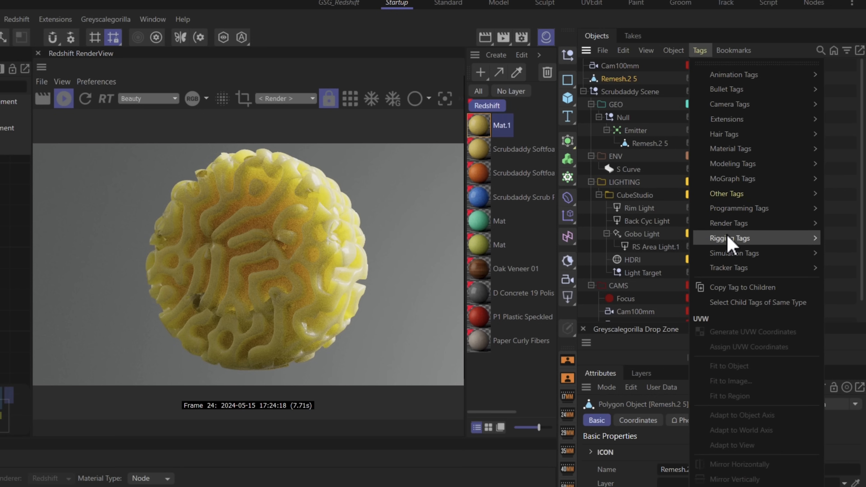
mouse_move(719, 229)
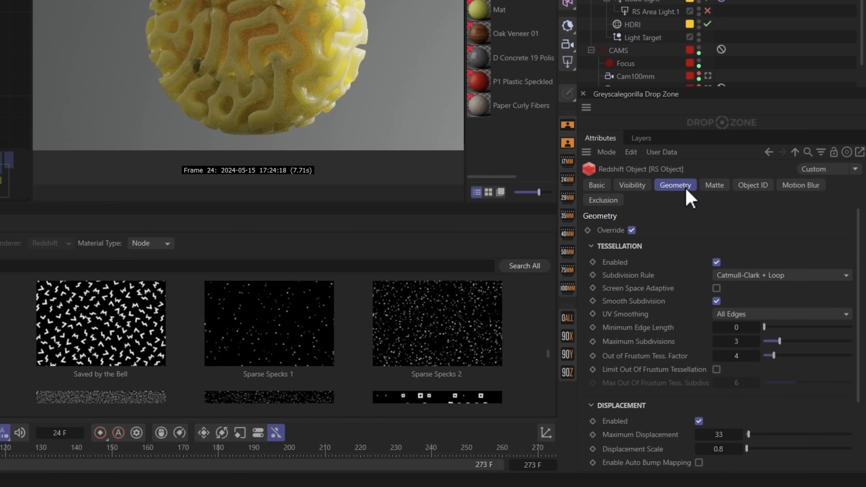
mouse_move(718, 281)
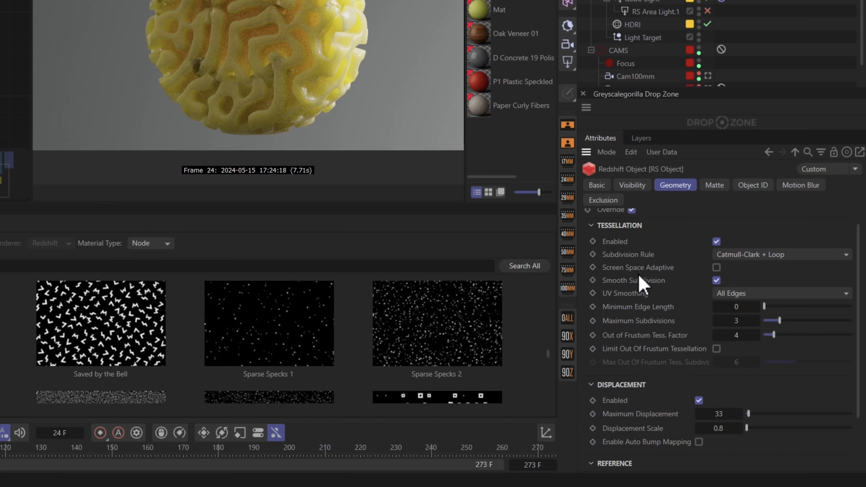
mouse_move(861, 289)
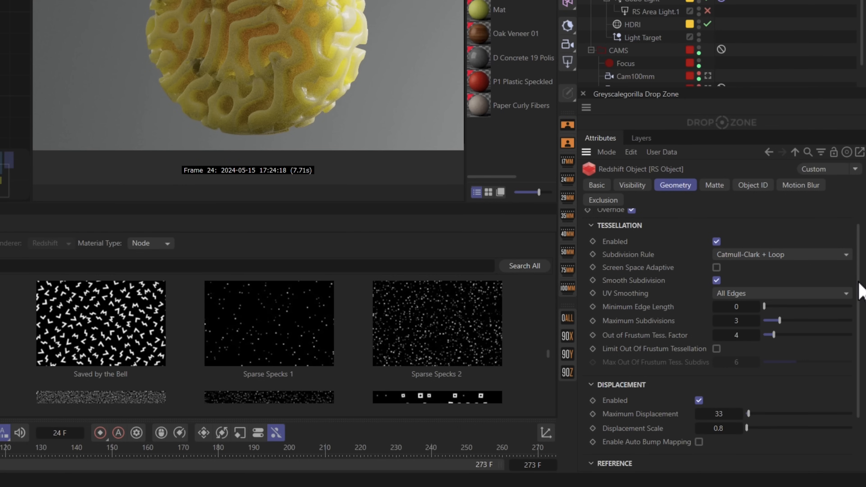
scroll(down, 3)
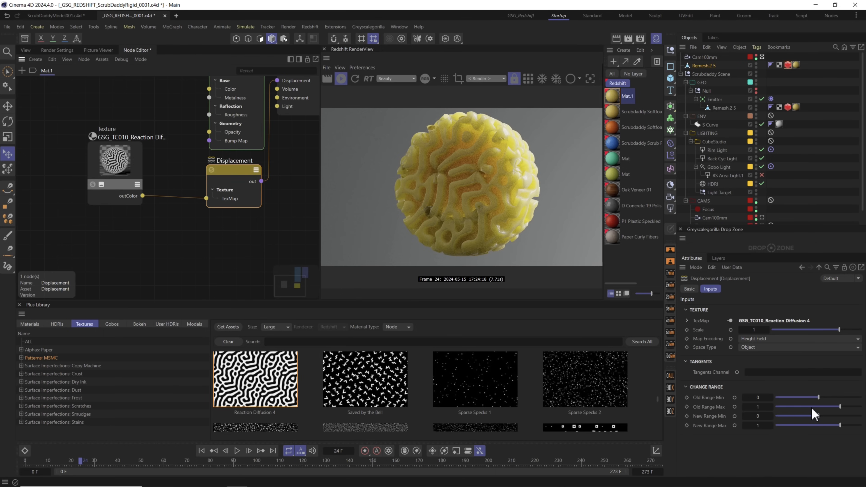
mouse_move(707, 392)
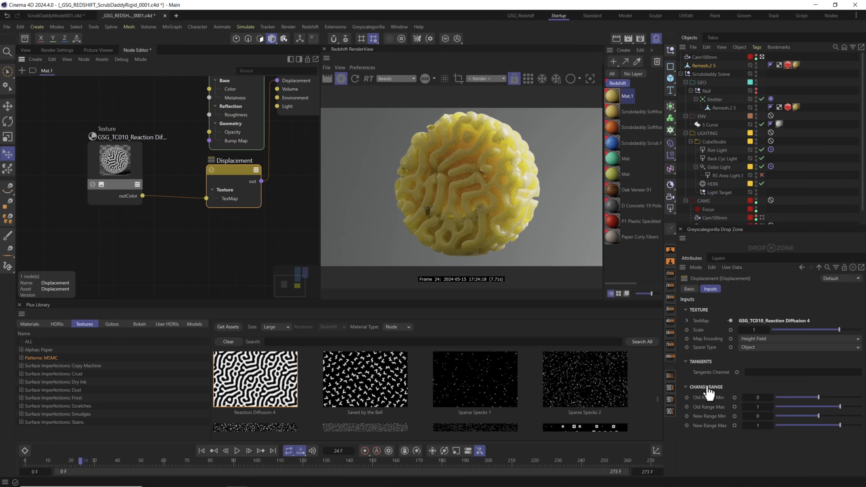
Lower the Displacement node's Scale to about 0.308.
drag(838, 329, 827, 329)
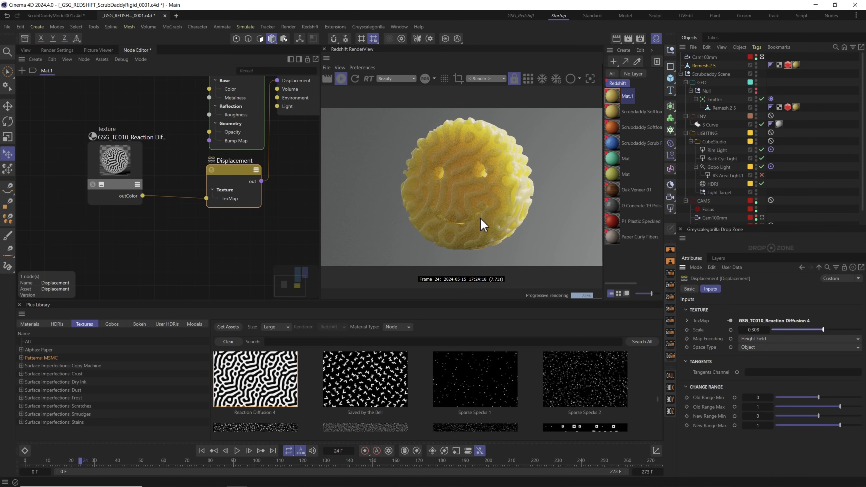
mouse_move(187, 234)
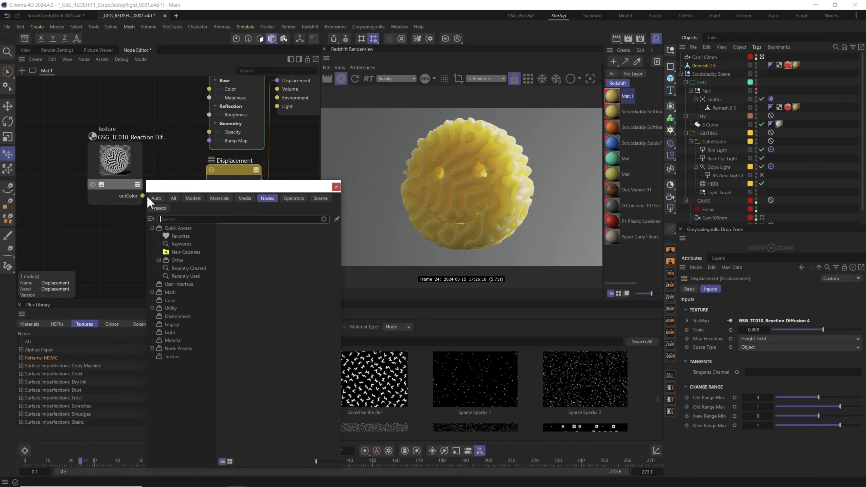
Insert a Color Layer node with the reaction-diffusion texture feeding its base.
text(color)
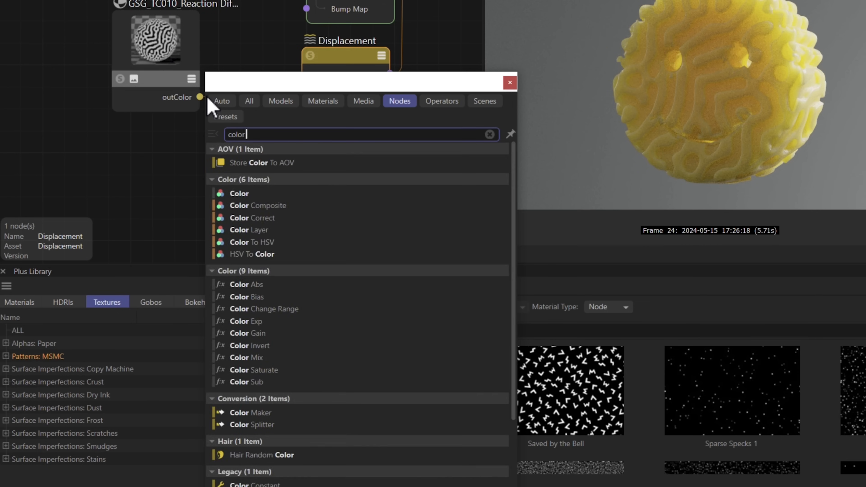
click(510, 82)
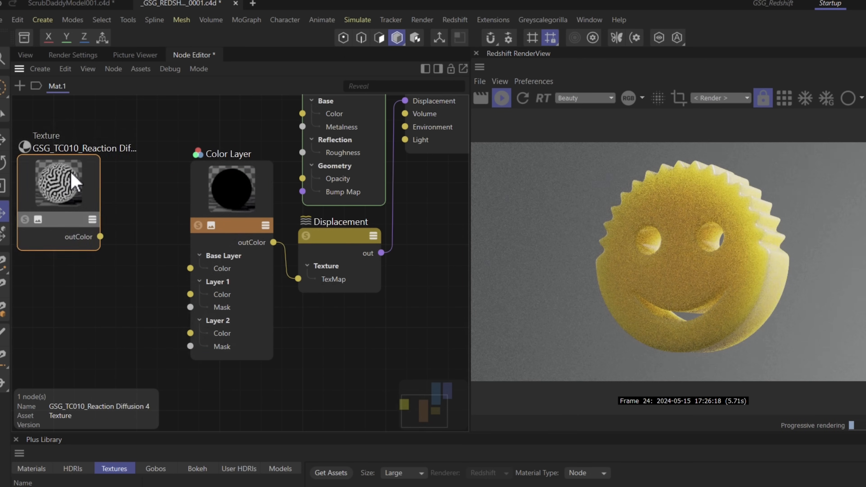
drag(101, 236, 190, 268)
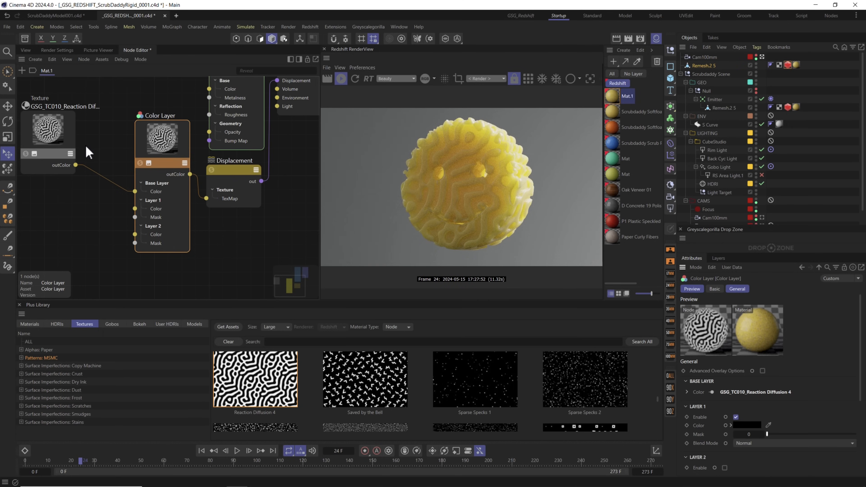
Set the reaction-diffusion texture's Remap Scale to 10, 10 for finer tiling.
click(66, 133)
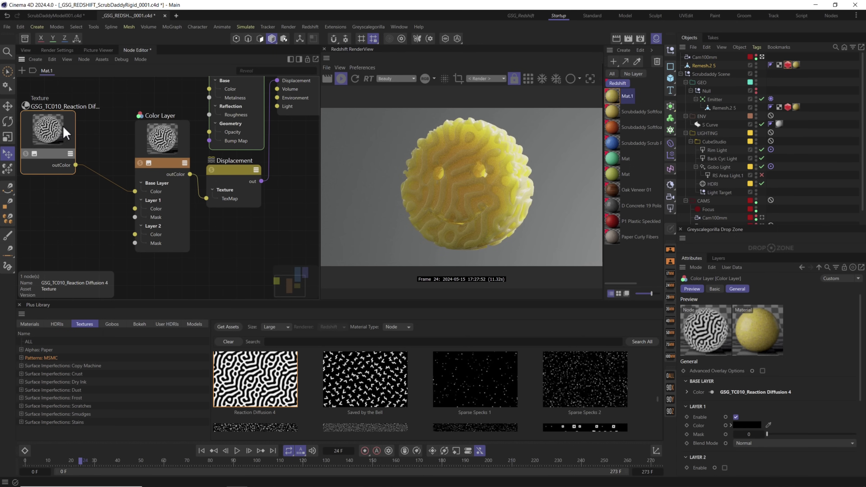
click(64, 129)
text(10)
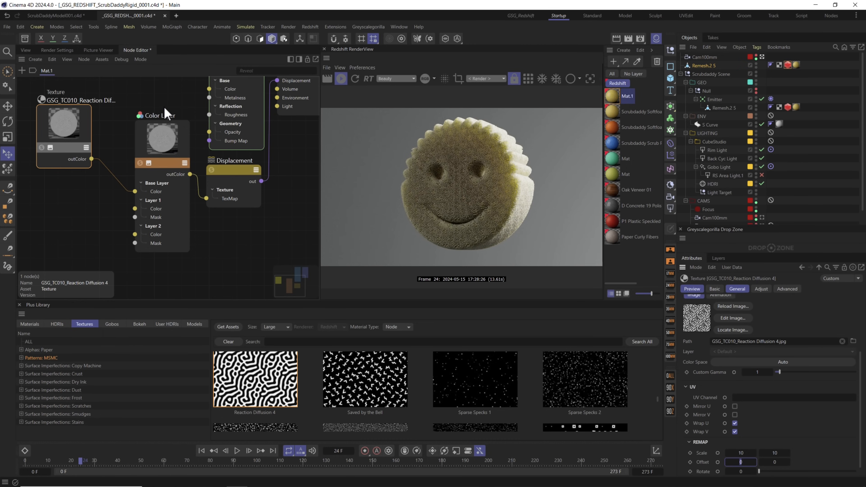
click(231, 169)
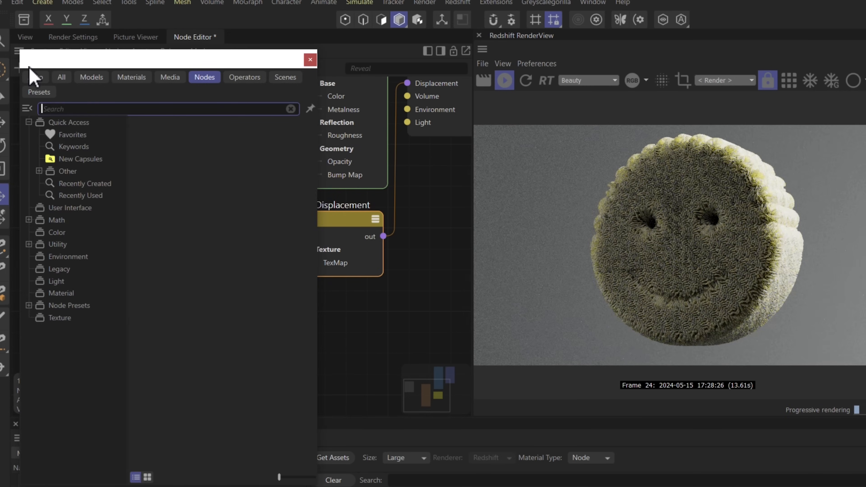
Add a Ramp node with its left gradient knot at 40% grey and right knot at 100%.
text(ramp)
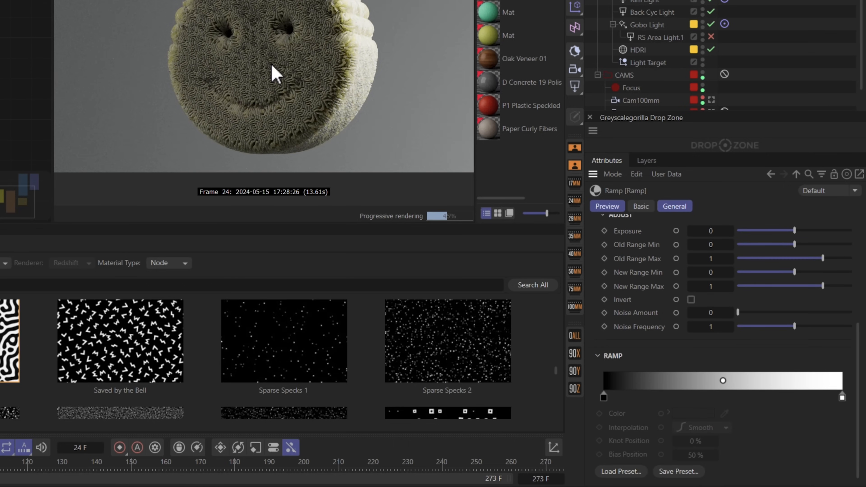
mouse_move(300, 109)
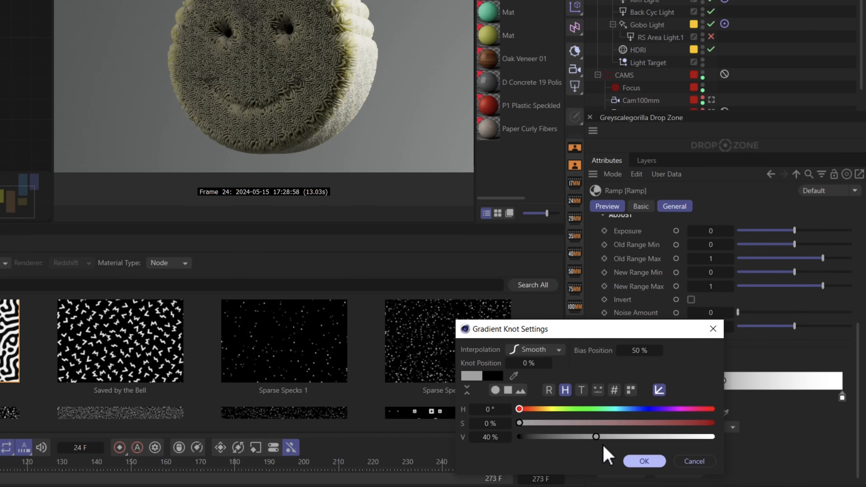
click(644, 461)
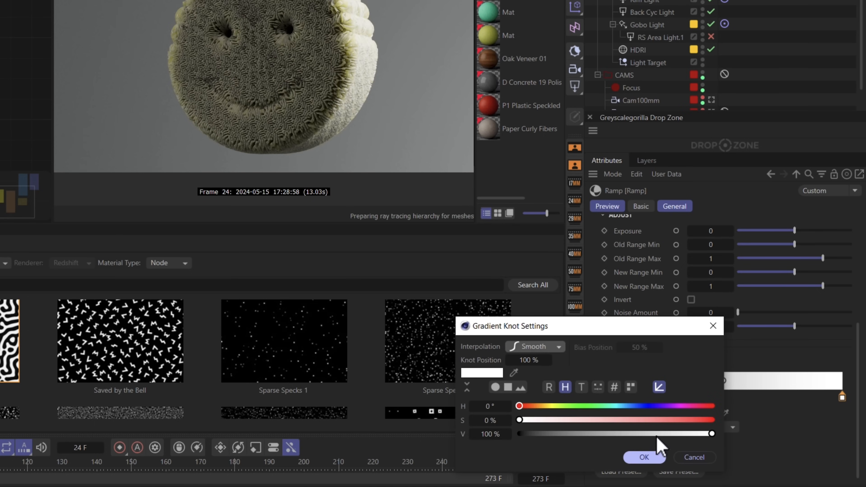
click(644, 457)
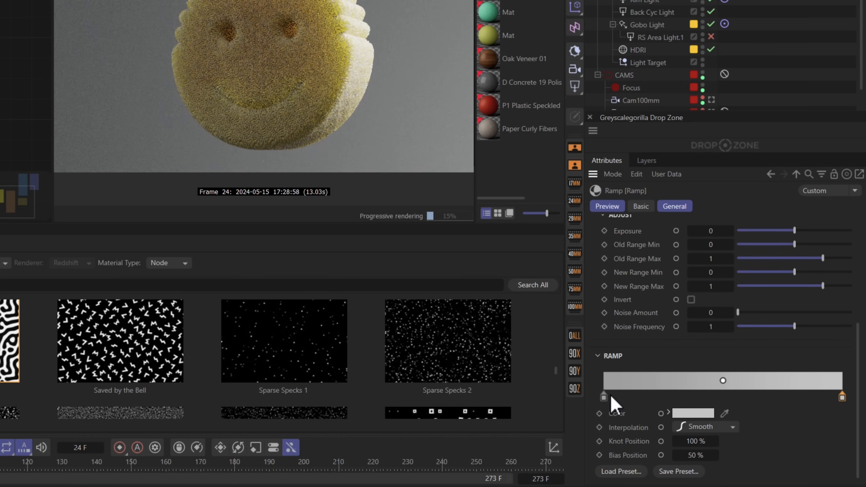
mouse_move(305, 29)
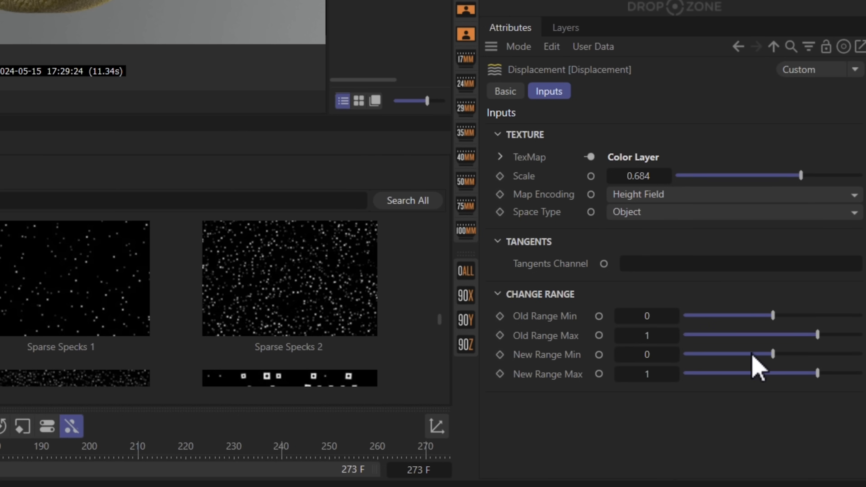
Set the Displacement node's New Range Min to -0.5 so the pattern sinks inward.
drag(772, 353, 742, 354)
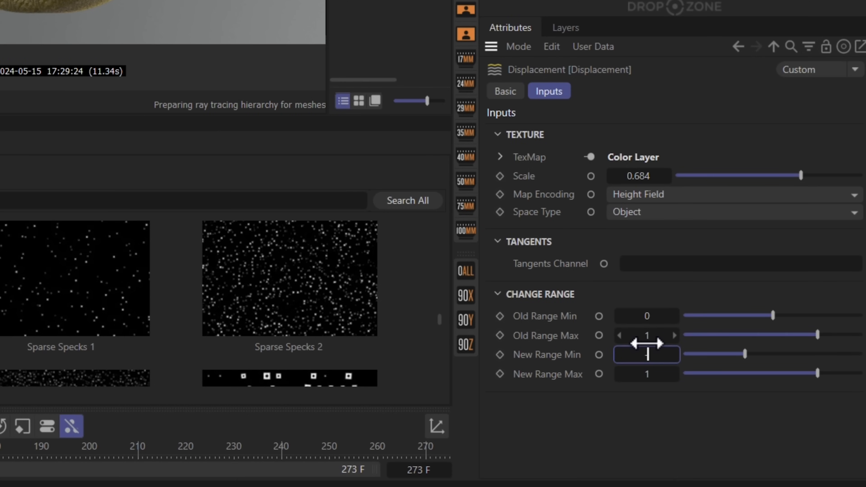
text(-0.5)
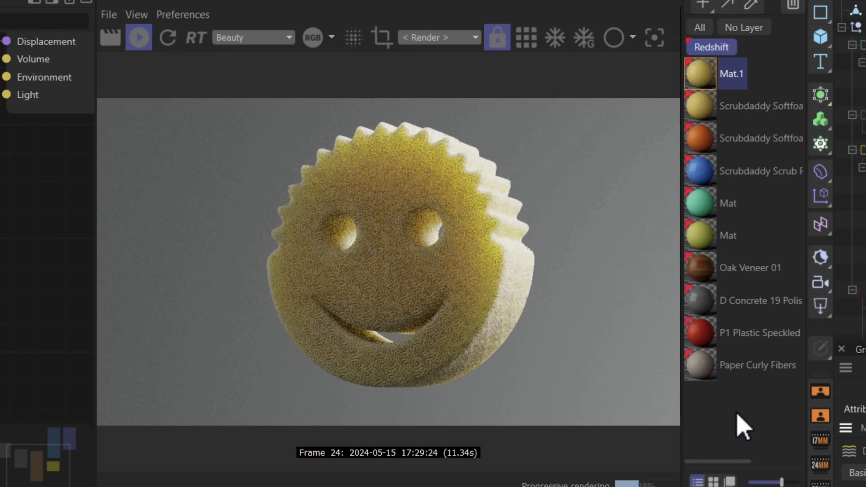
mouse_move(305, 379)
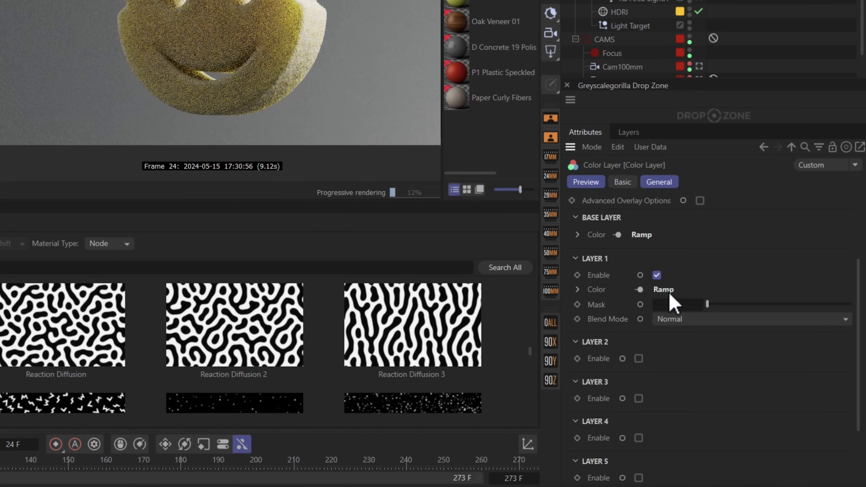
Raise the first colour layer's mask to about 0.6, set its blend mode, and reveal the texture's tiling settings.
drag(707, 303, 794, 303)
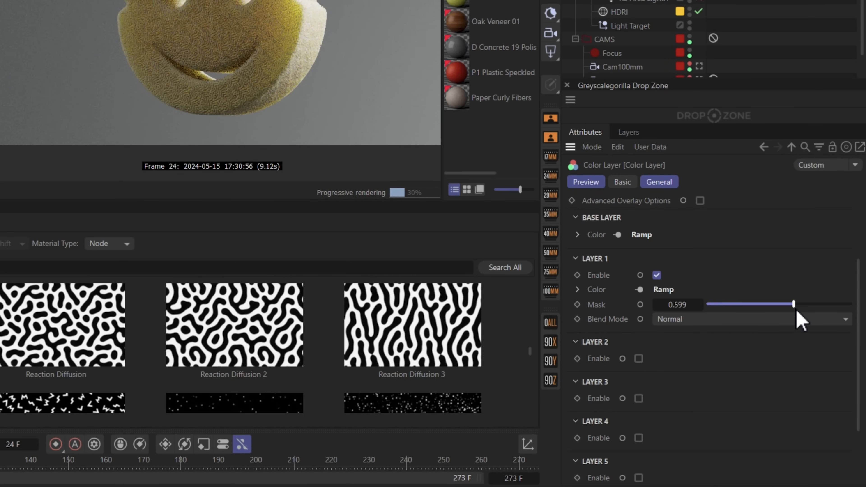
drag(793, 303, 852, 303)
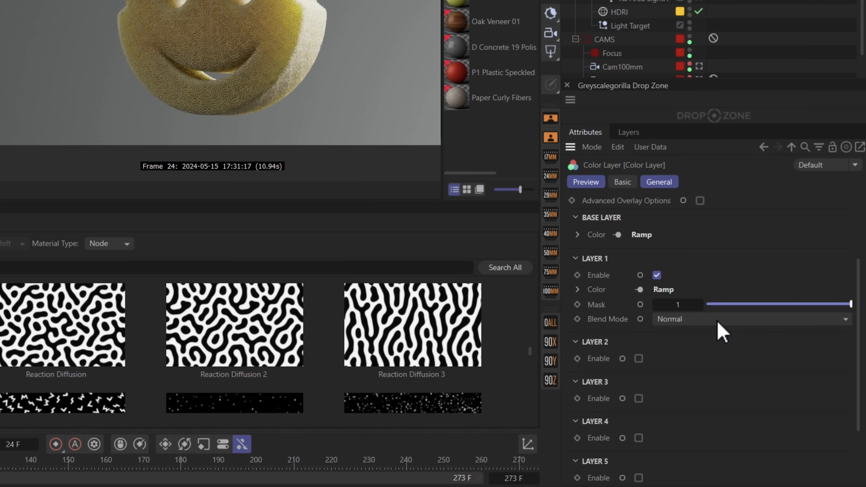
click(679, 319)
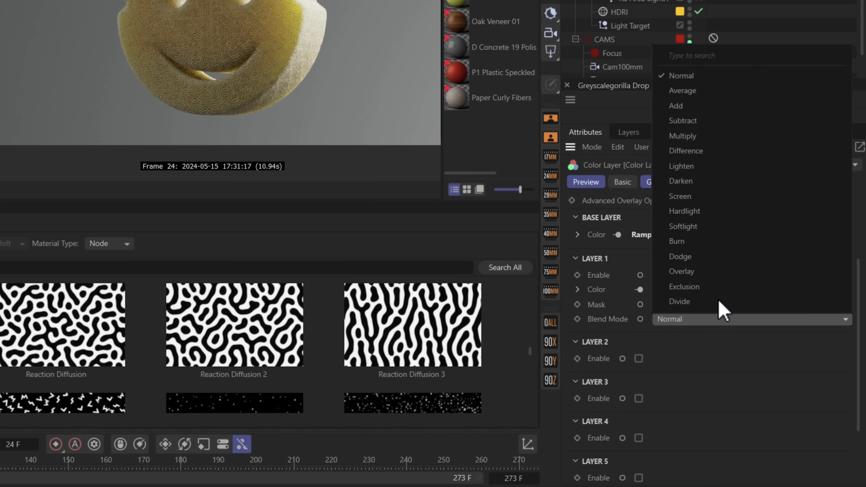
click(679, 196)
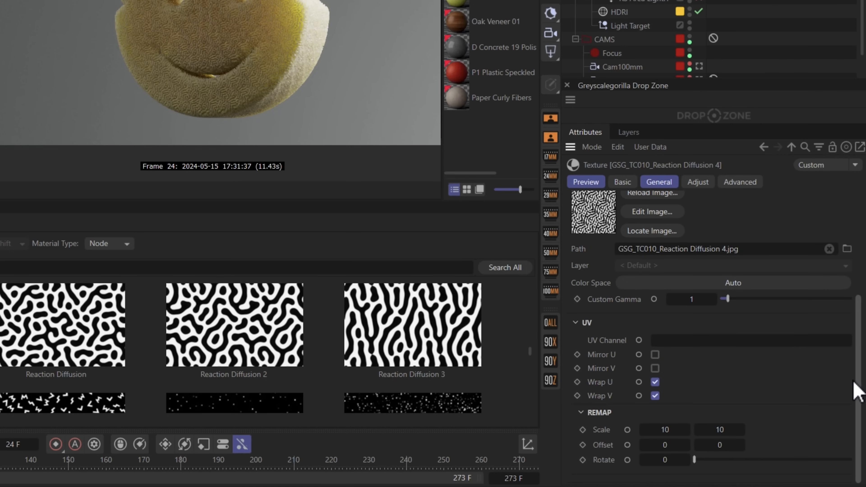
click(665, 430)
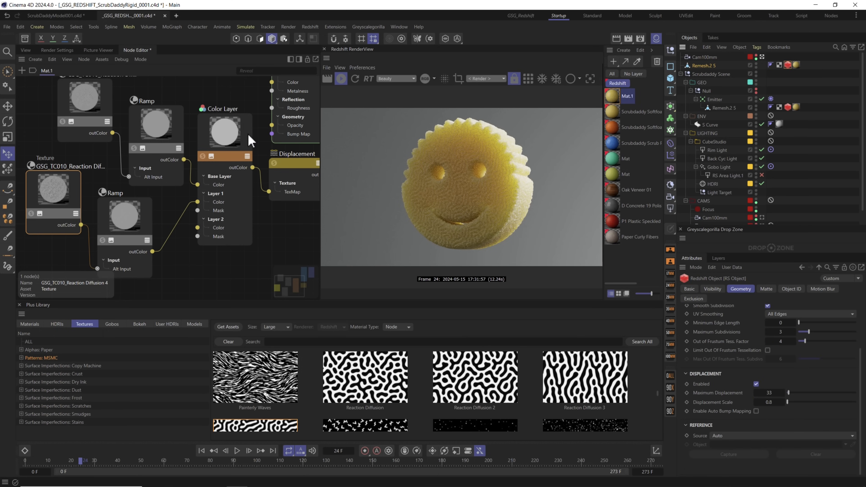
Clear the node selection in the material graph before browsing the dot textures.
click(293, 164)
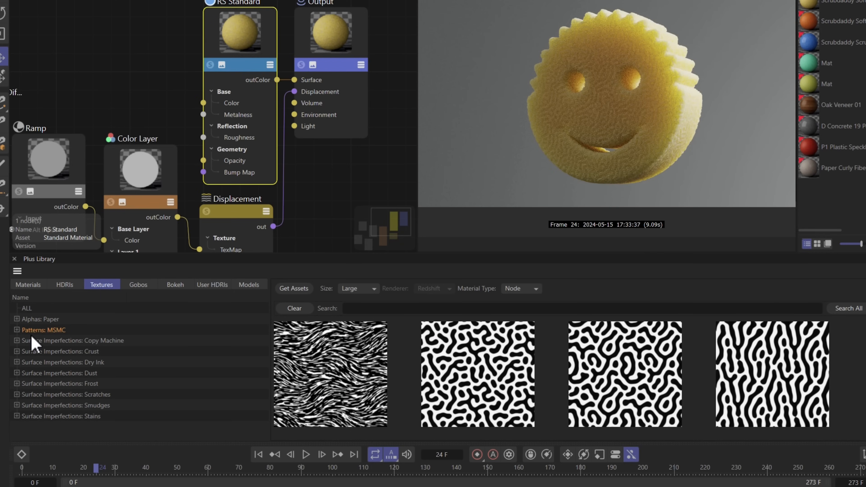
mouse_move(35, 344)
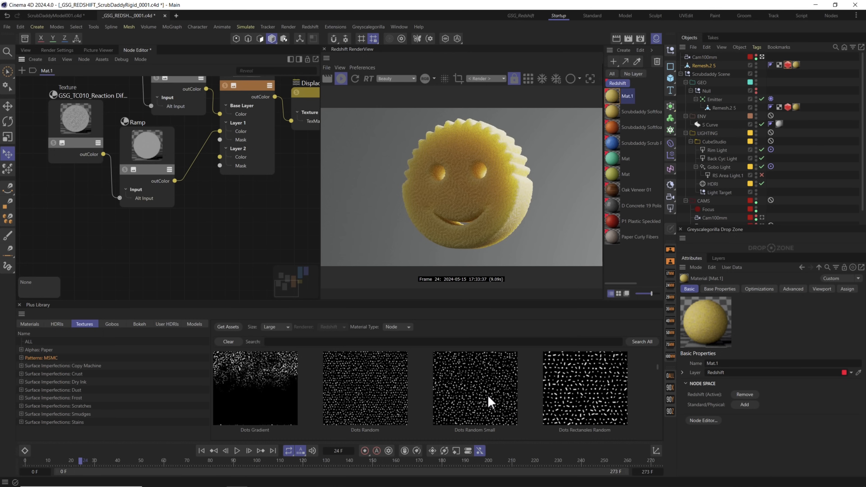
Wire Dots Random Small into Color Layer 2's colour and set Layer 2 to Screen blending.
click(489, 401)
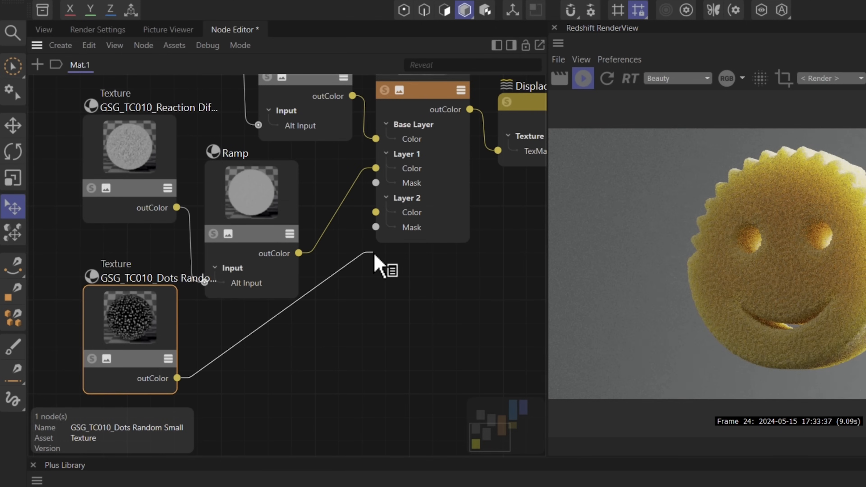
drag(179, 378, 376, 212)
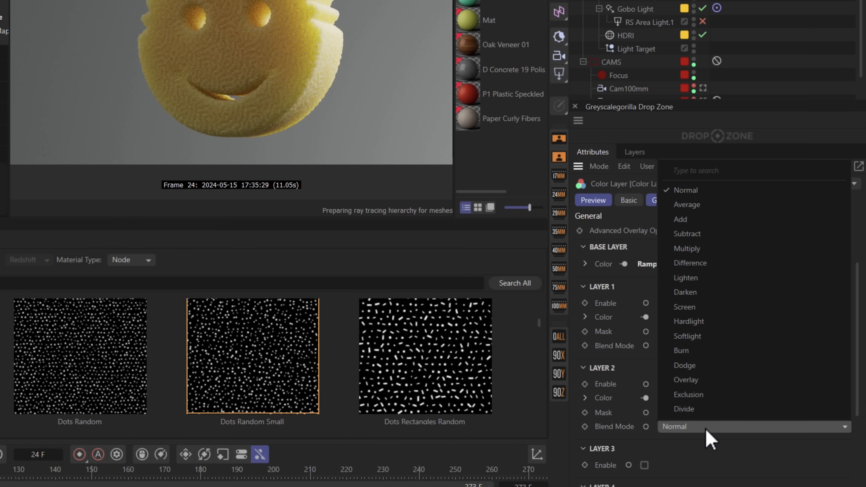
click(684, 307)
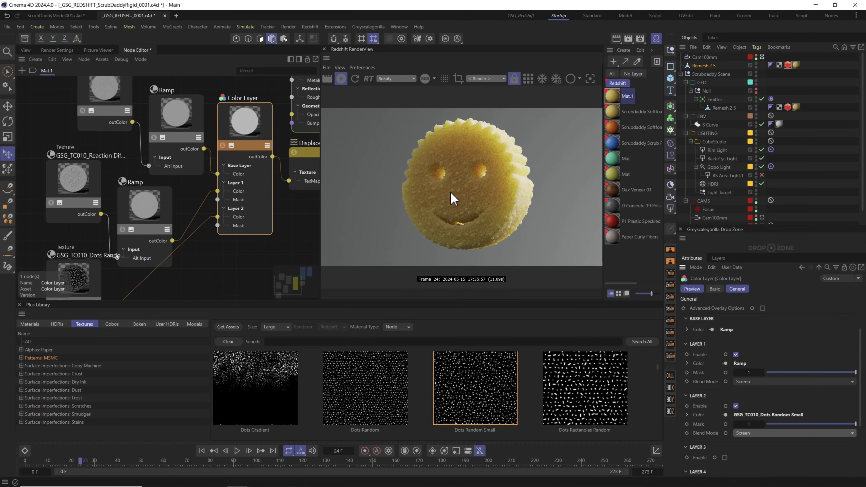
mouse_move(455, 204)
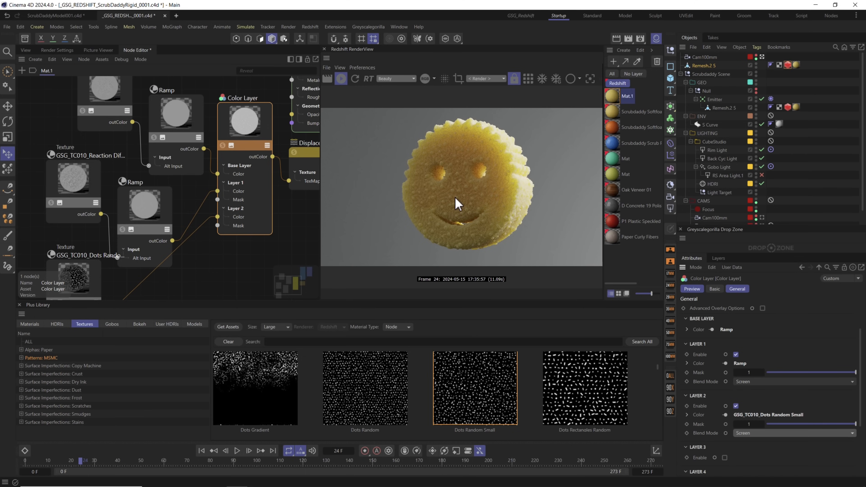
mouse_move(457, 186)
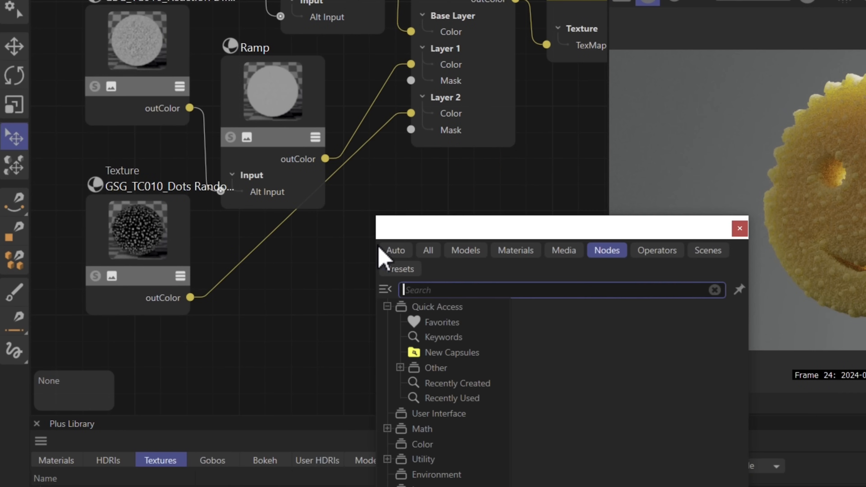
Insert a Ramp node between the dots texture and Layer 2 and set Layer 2 to Multiply.
text(ramp)
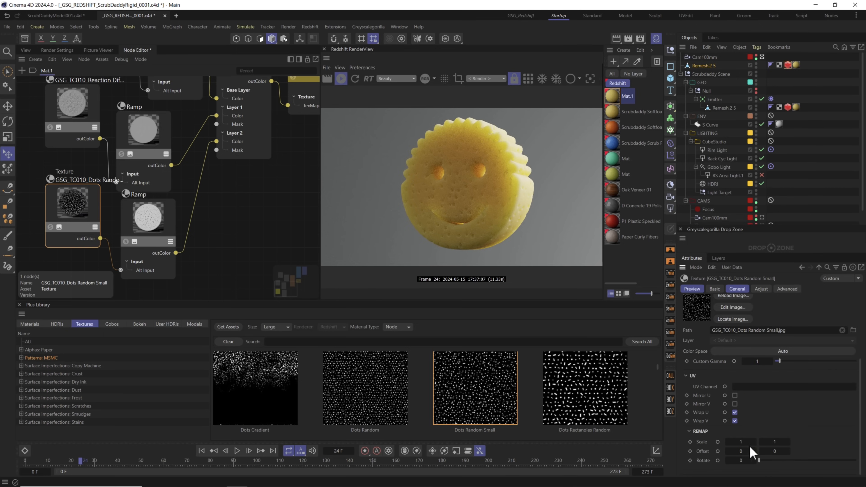
click(740, 442)
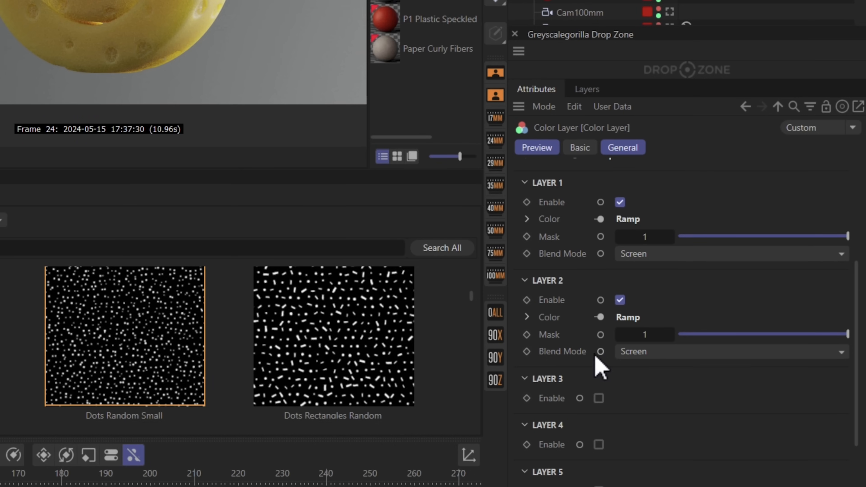
mouse_move(654, 365)
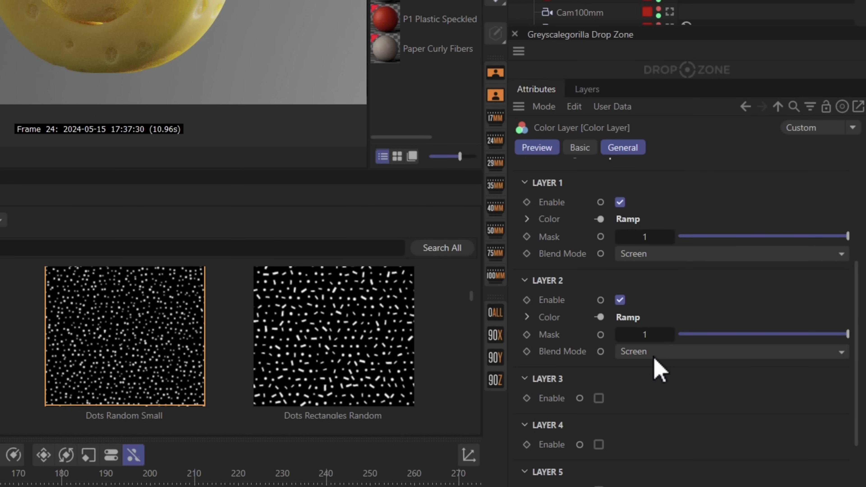
mouse_move(659, 259)
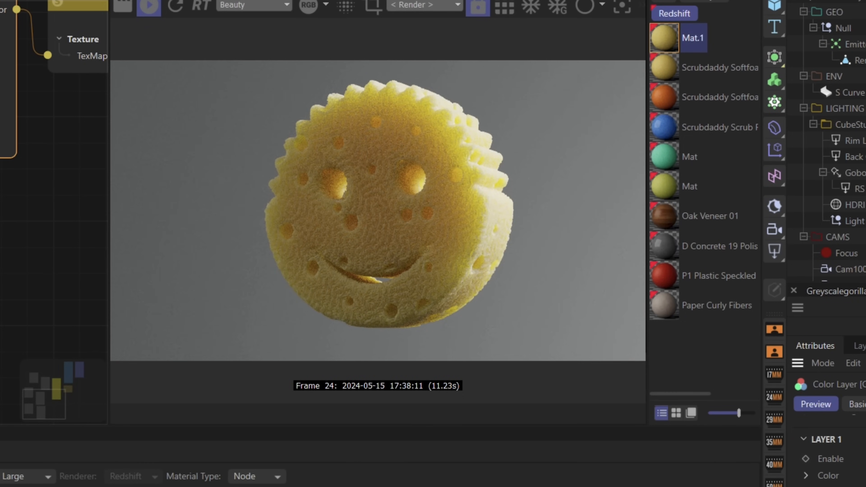
mouse_move(420, 228)
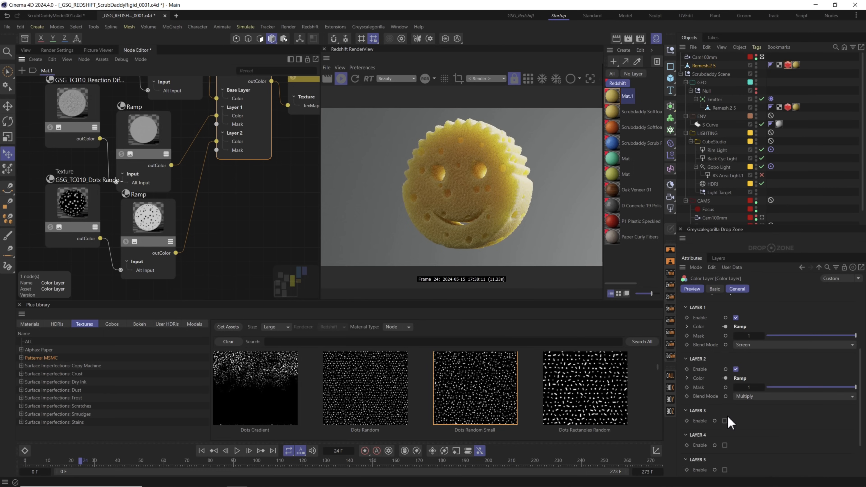
Duplicate the dots texture and ramp, feed them into a multiplied Layer 3, and set Remap Scale to 3.
click(724, 421)
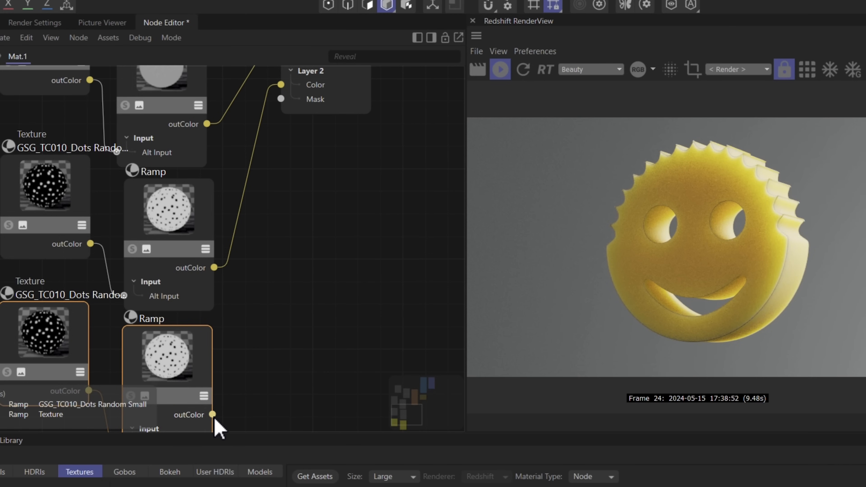
drag(212, 414, 283, 85)
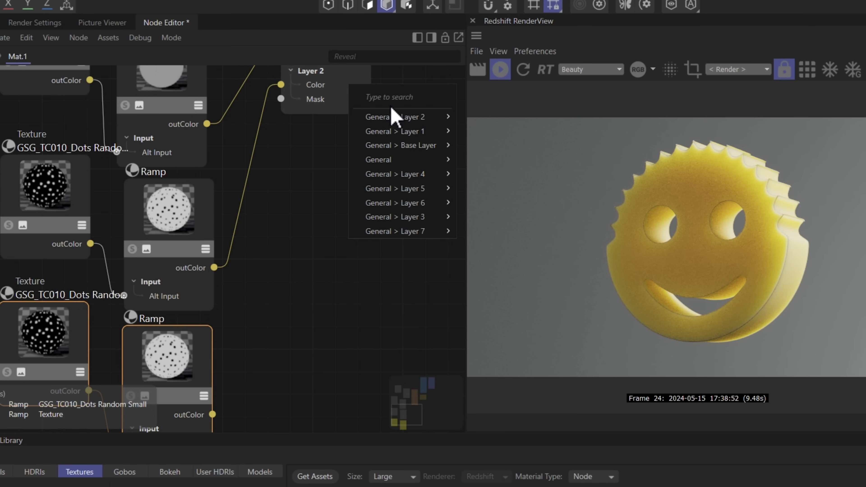
mouse_move(416, 225)
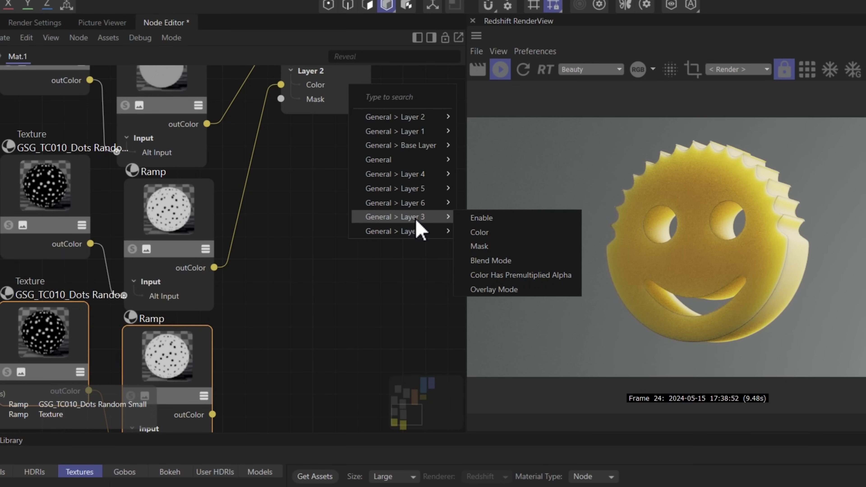
click(479, 232)
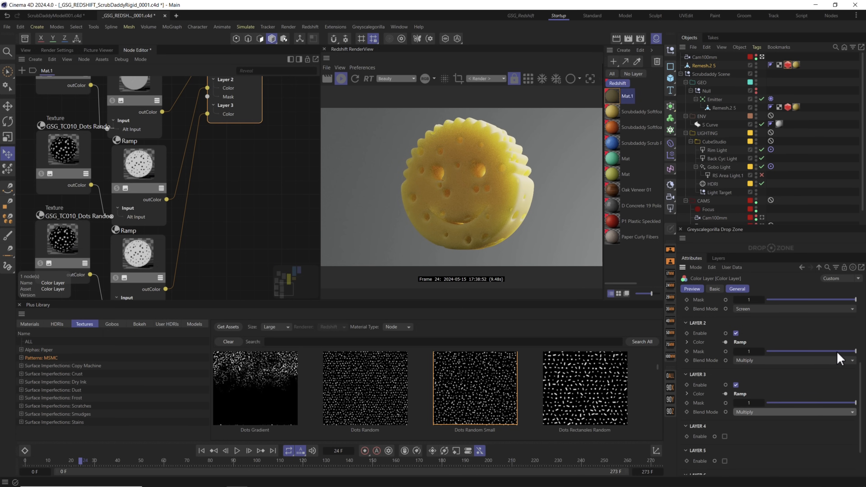
drag(855, 352, 831, 351)
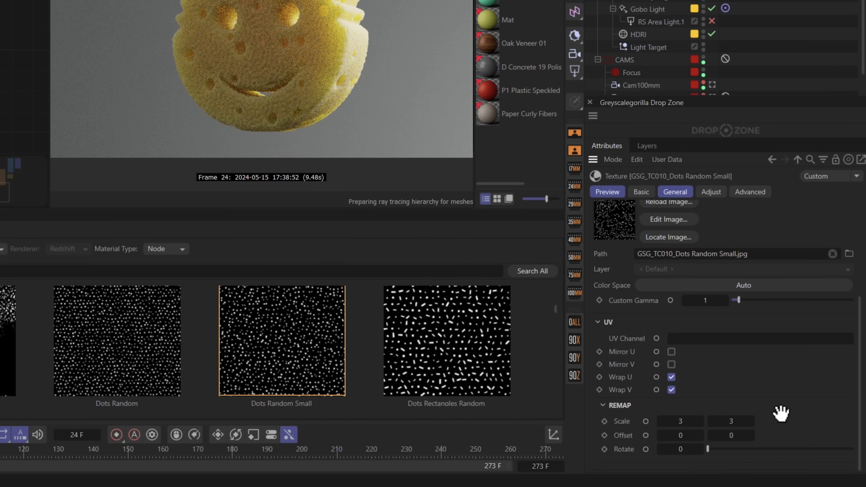
mouse_move(716, 379)
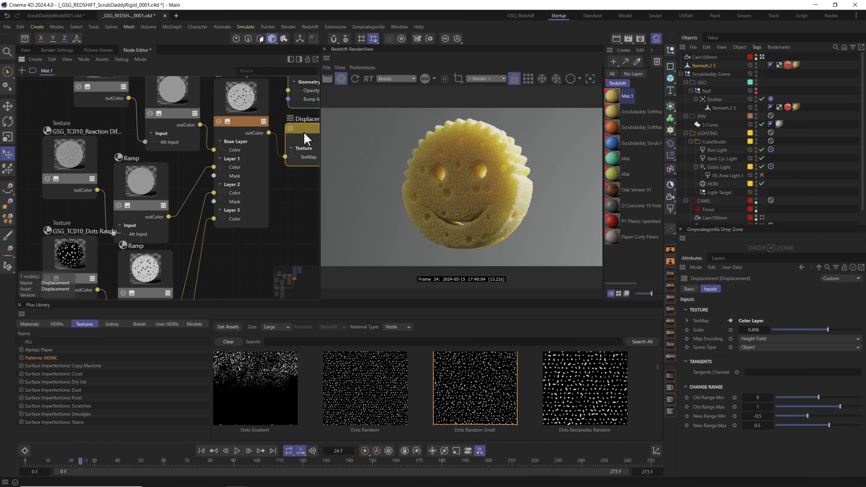
Drag the Displacement scale down to about 0.384.
drag(828, 330, 822, 329)
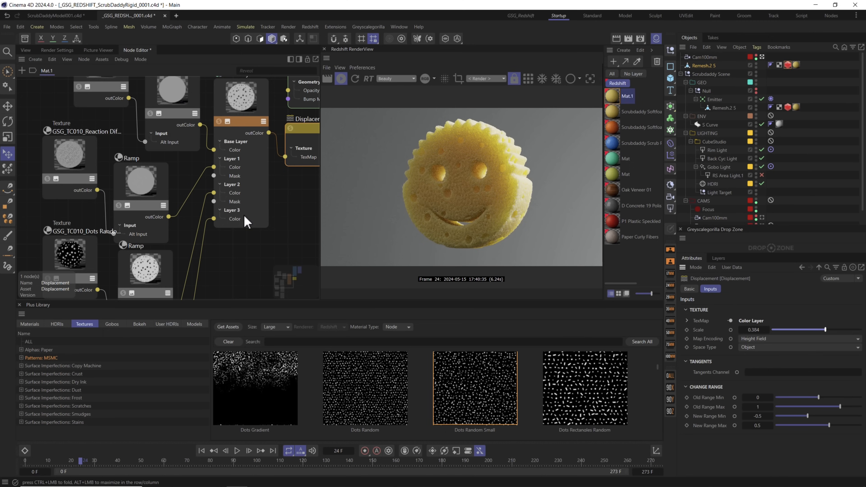
mouse_move(224, 238)
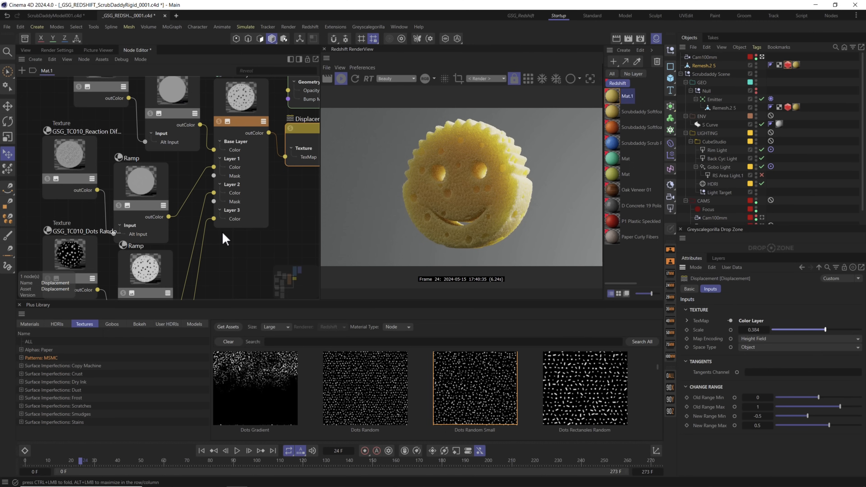
click(640, 112)
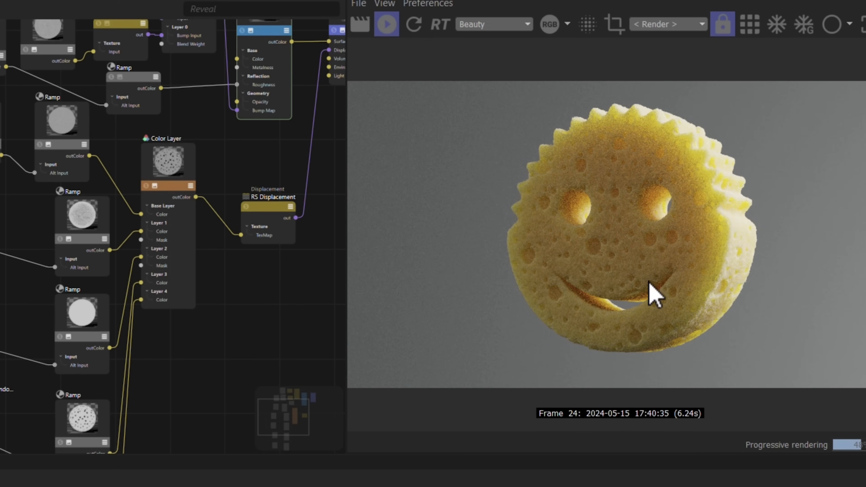
mouse_move(640, 288)
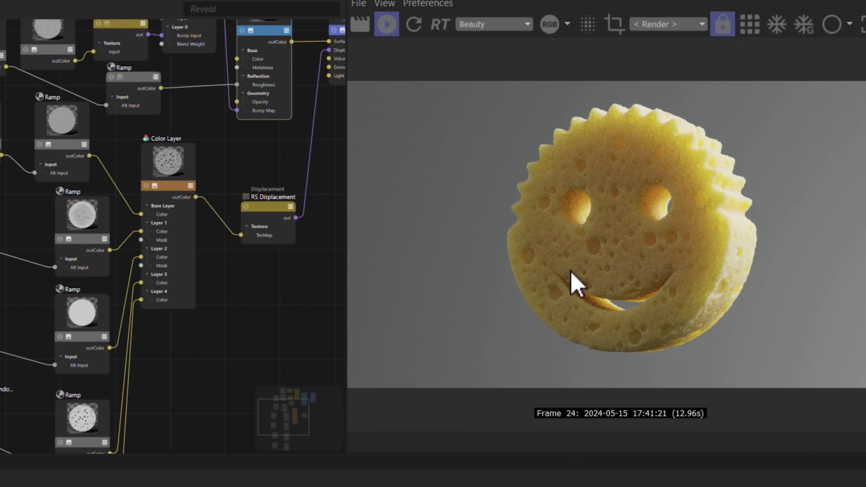
mouse_move(130, 196)
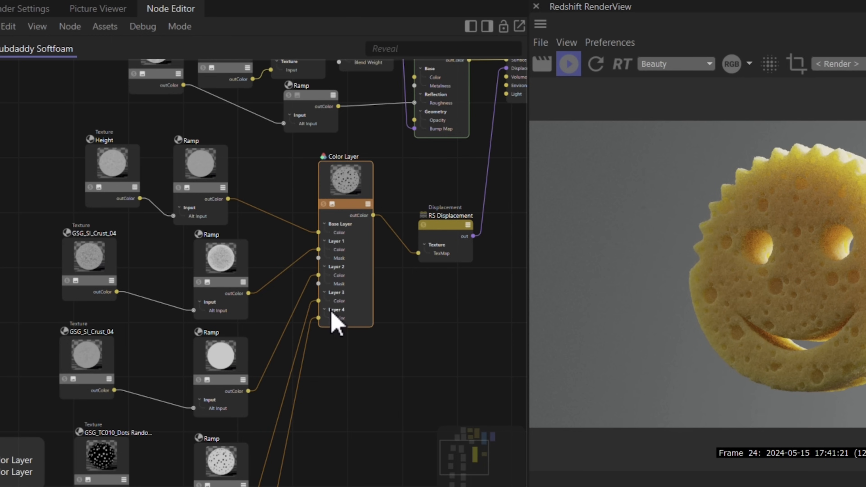
Scroll through the Scrubdaddy Softfoam material's Color Layer texture and Ramp nodes.
scroll(down, 3)
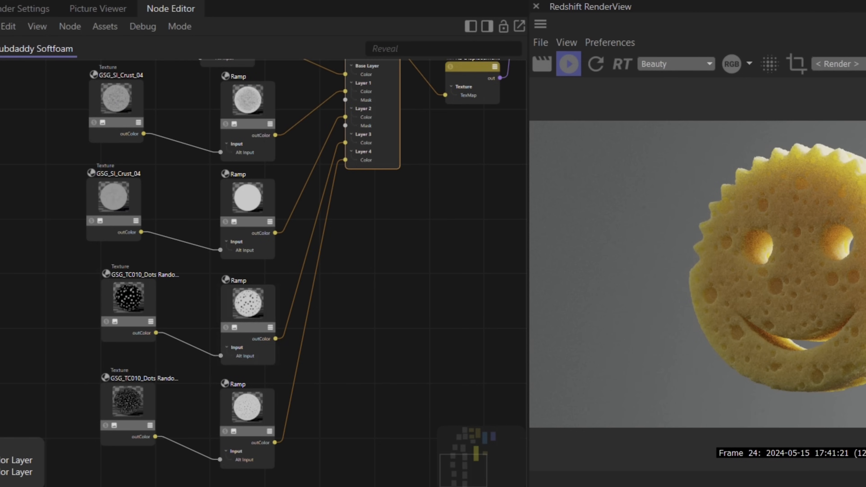
mouse_move(187, 203)
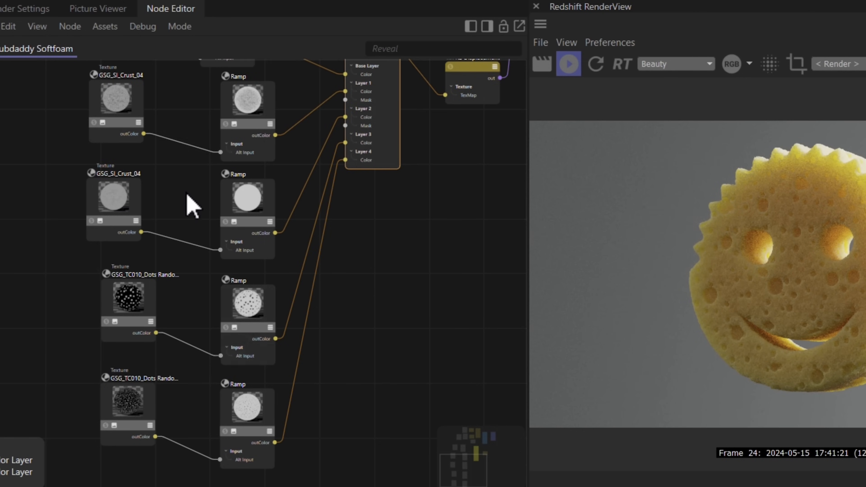